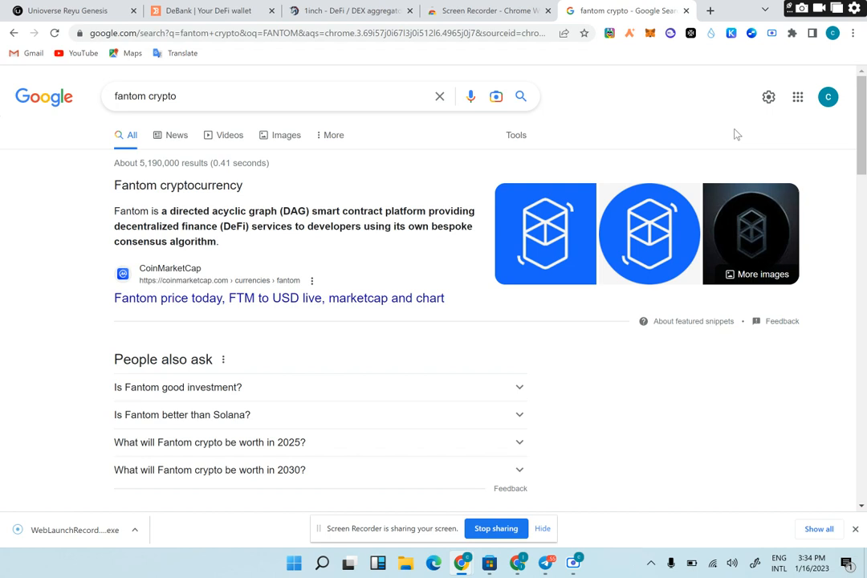
mouse_move(594, 243)
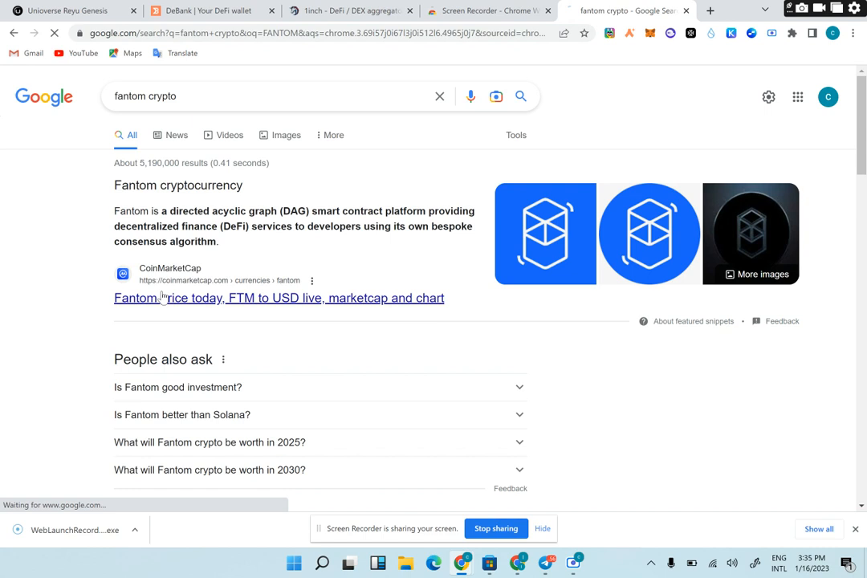
Open CoinMarketCap's Fantom price page, then search Google for 'FANTOM WEB' in a new tab
click(280, 298)
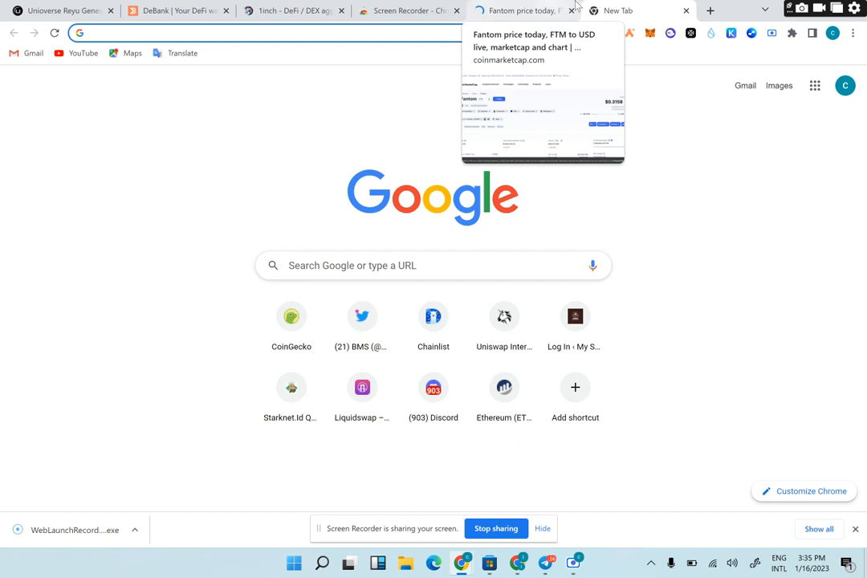
text(fantom crypto)
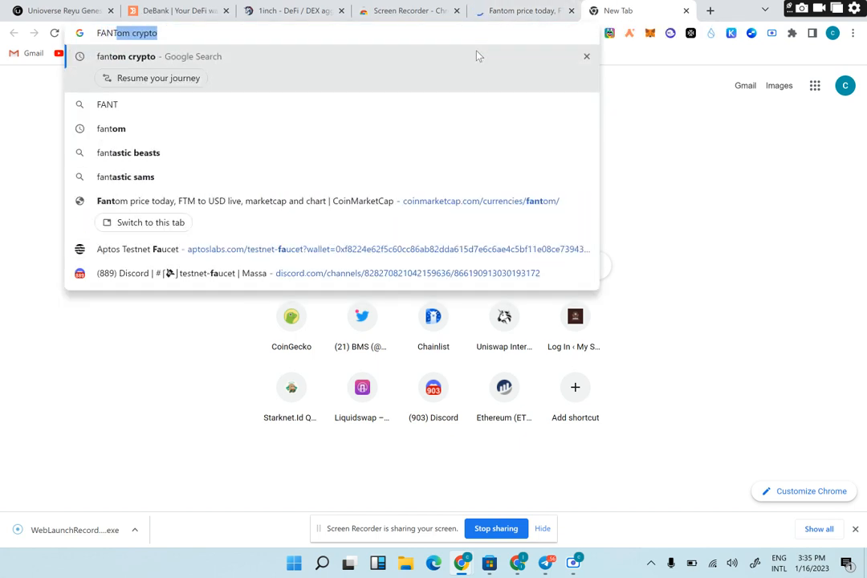
text(FANTOM WEB)
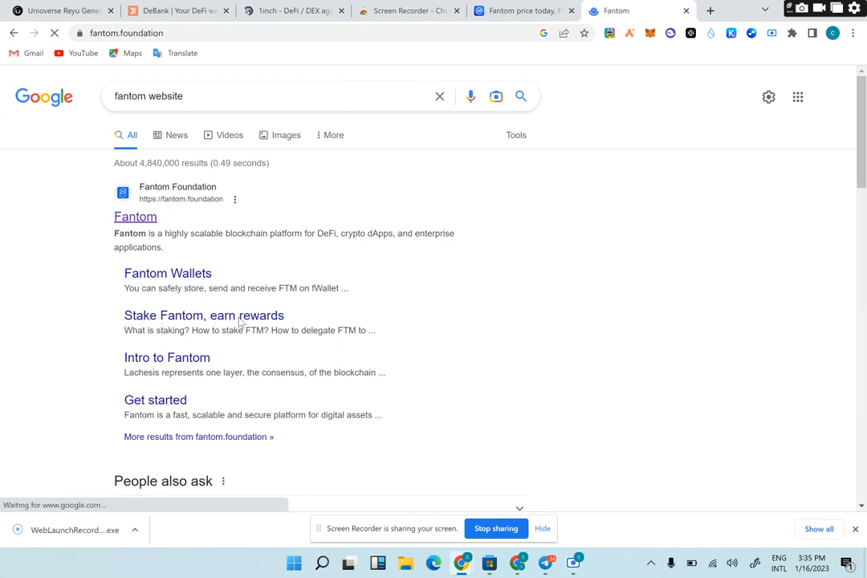
Open the Fantom Foundation homepage and scroll past the partner logos
click(134, 217)
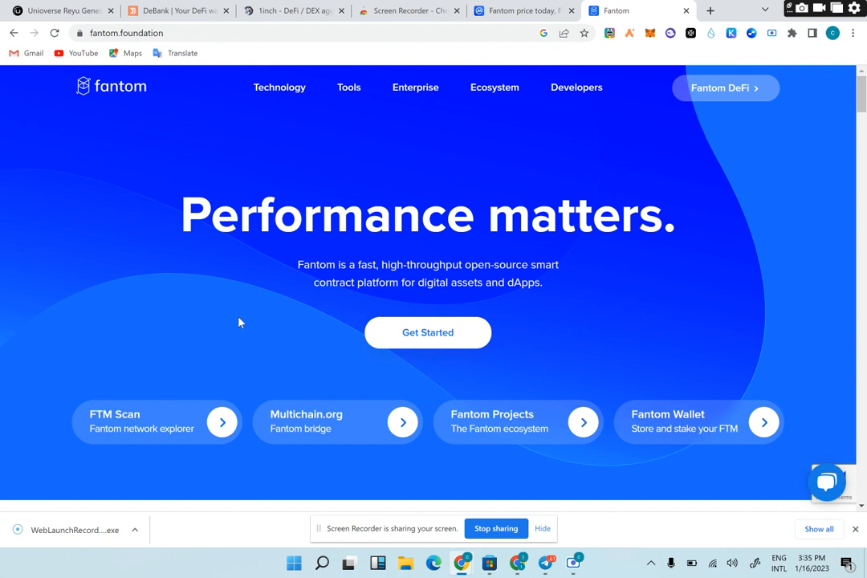
mouse_move(333, 289)
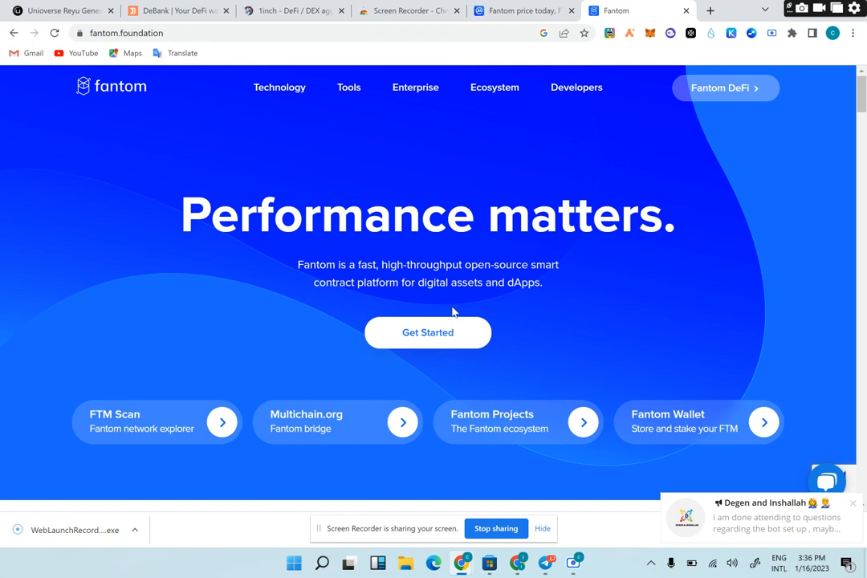
scroll(down, 3)
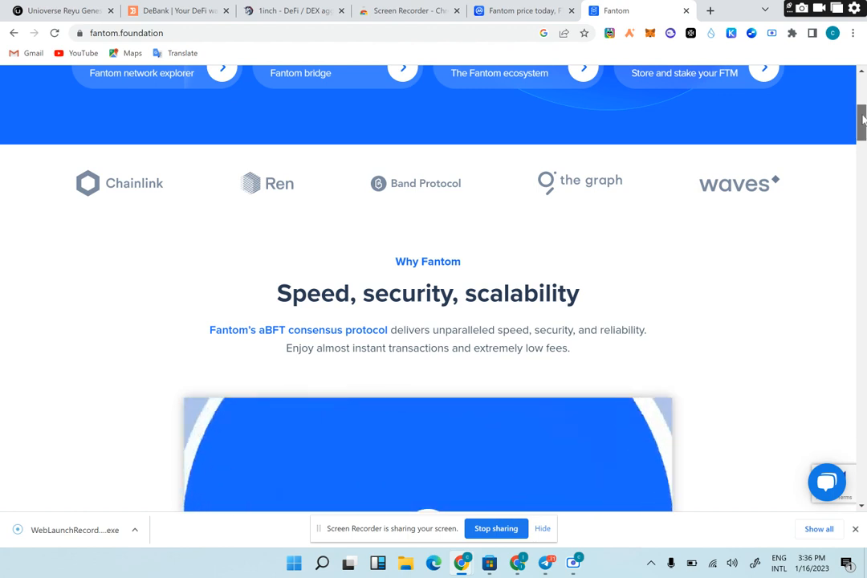
scroll(down, 3)
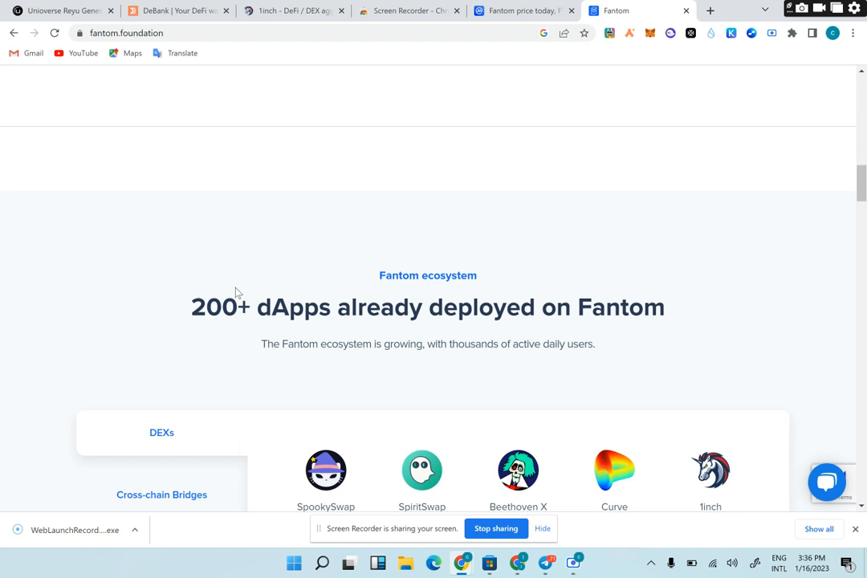
Open SpookySwap and SpiritSwap from the ecosystem DEX list in new tabs
scroll(down, 3)
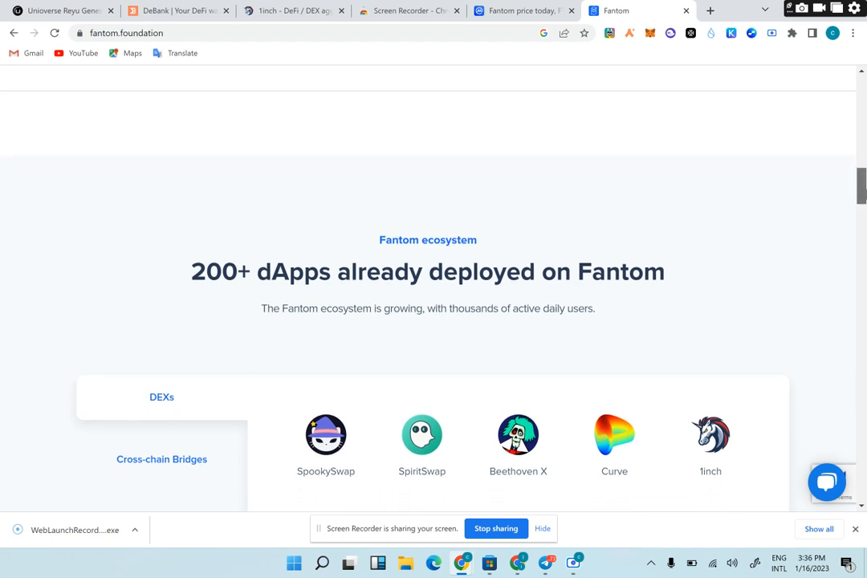
scroll(down, 3)
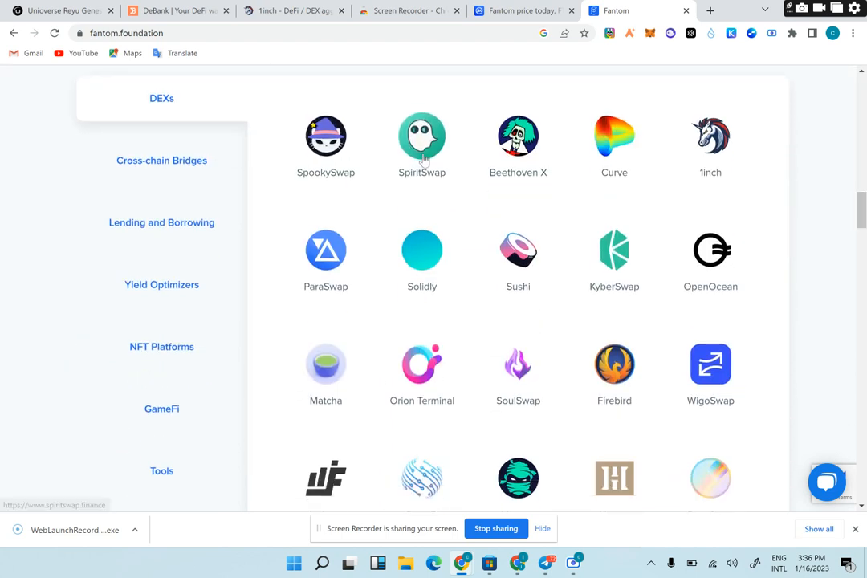
mouse_move(648, 258)
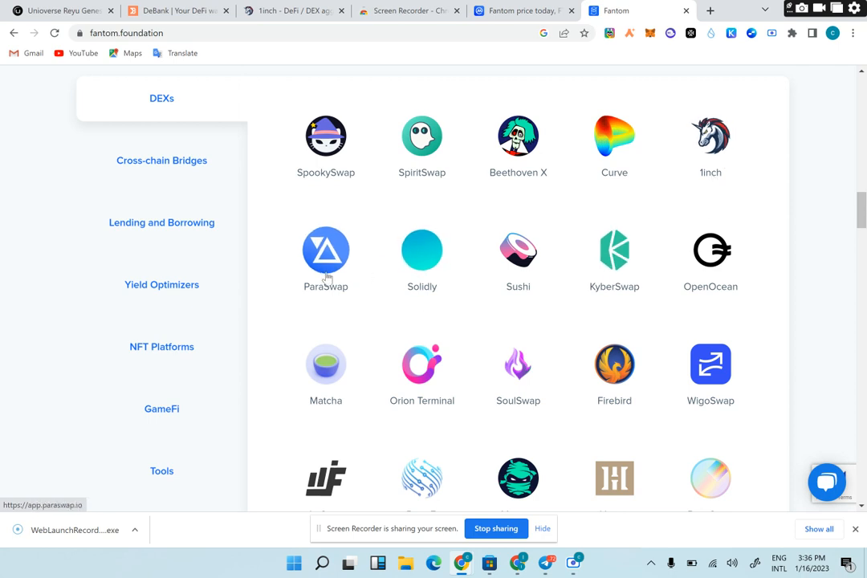
mouse_move(614, 369)
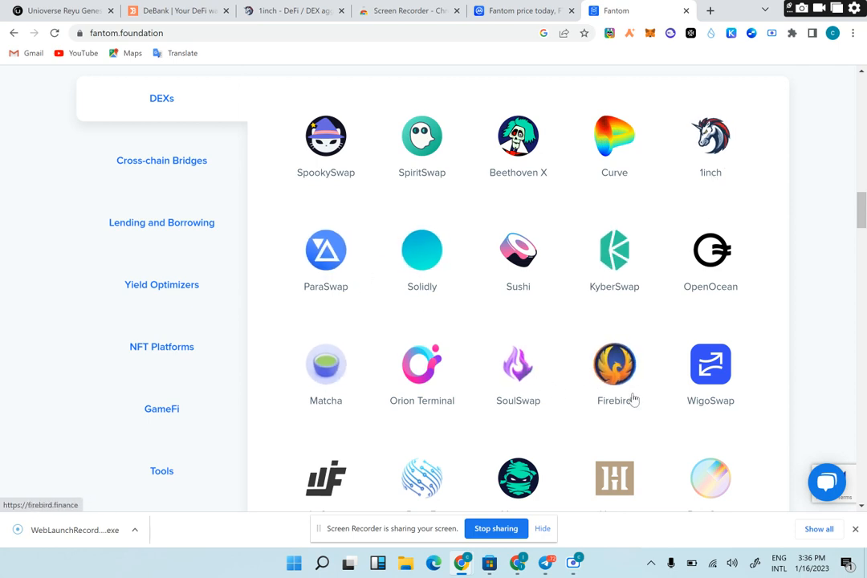
mouse_move(653, 361)
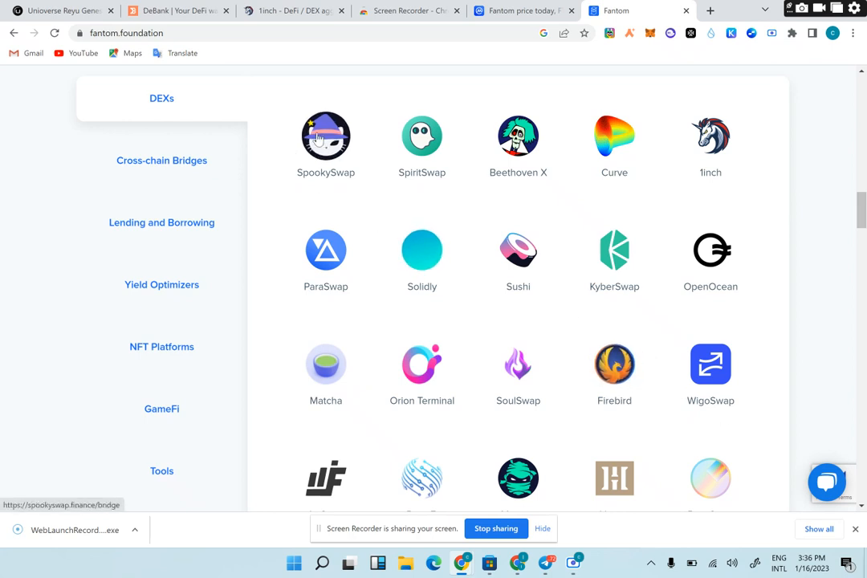
right_click(325, 136)
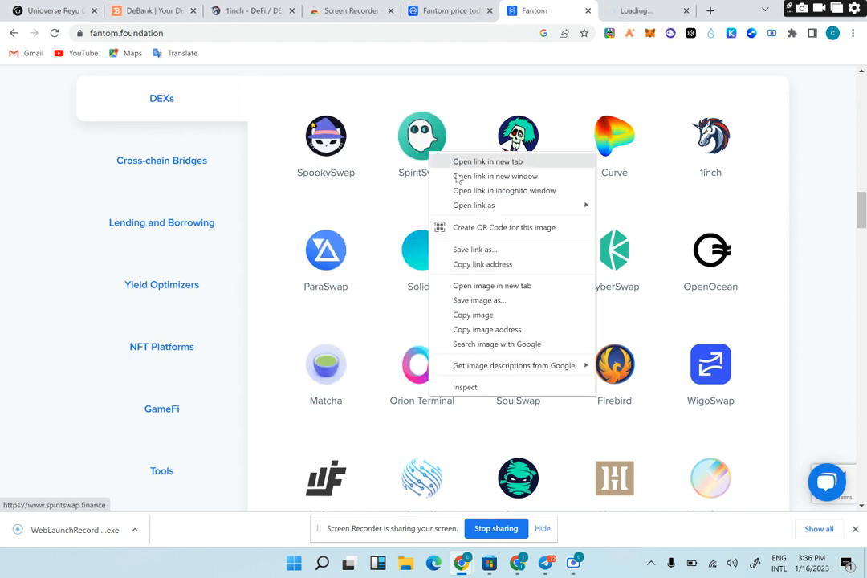
click(489, 161)
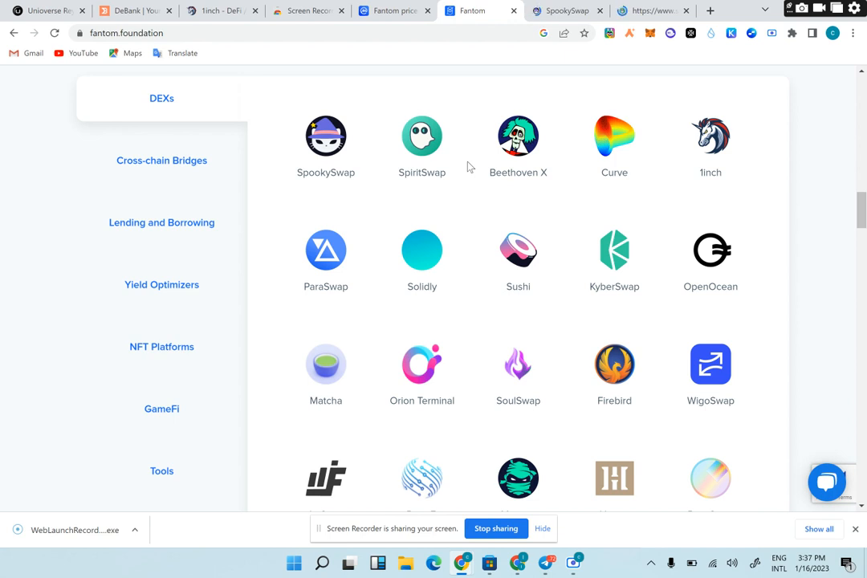
click(422, 135)
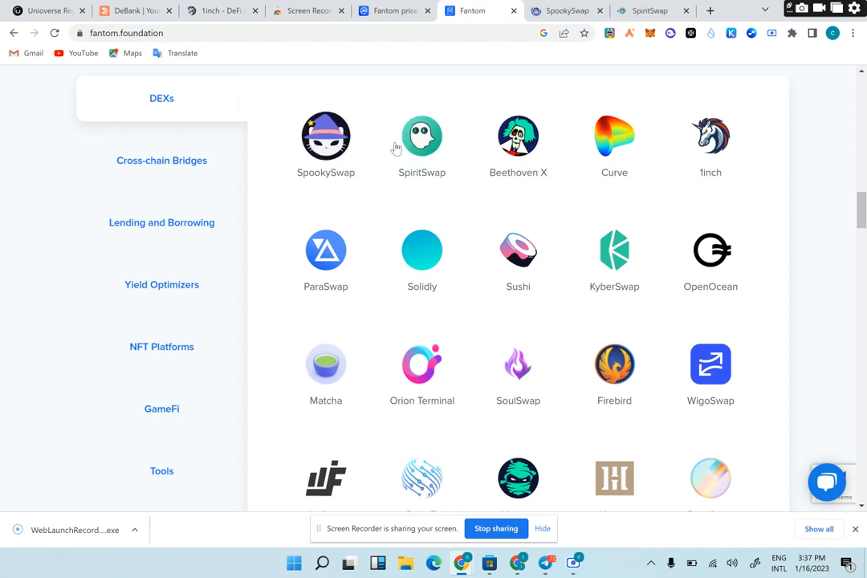
mouse_move(544, 201)
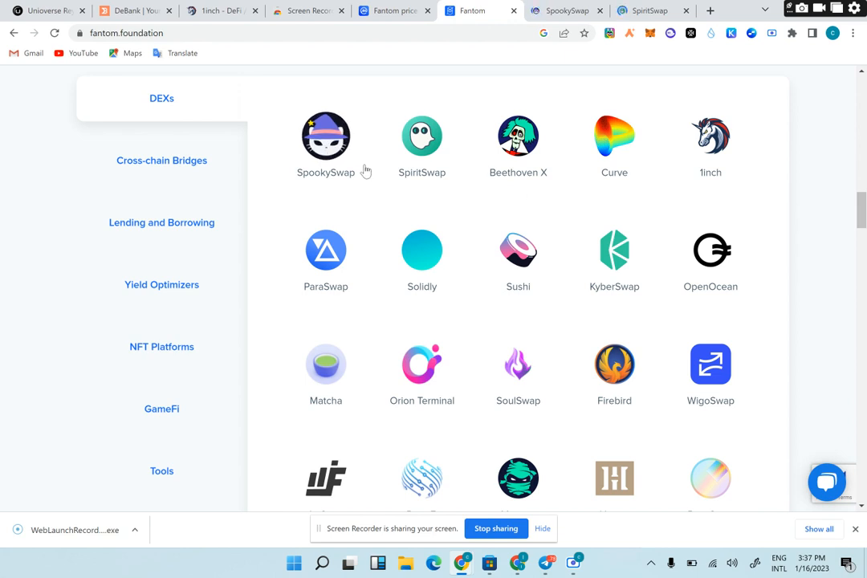
mouse_move(177, 117)
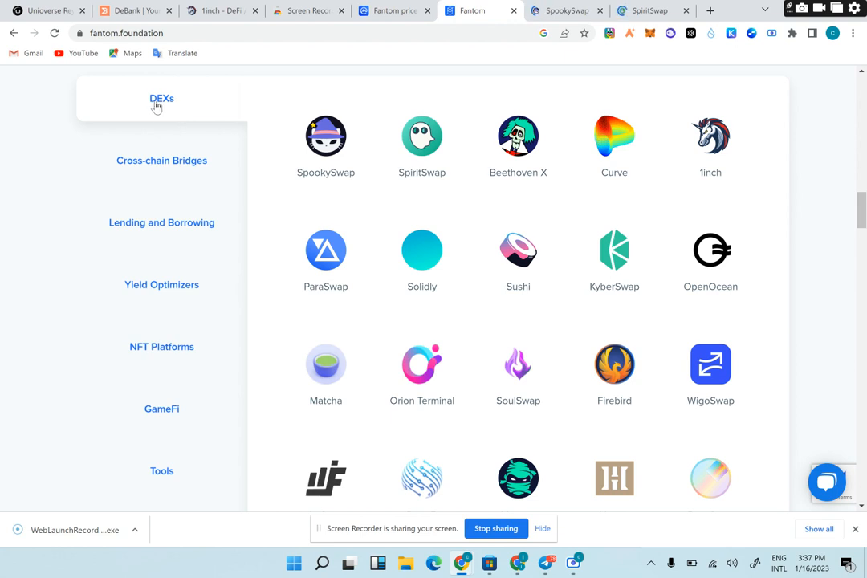
mouse_move(194, 108)
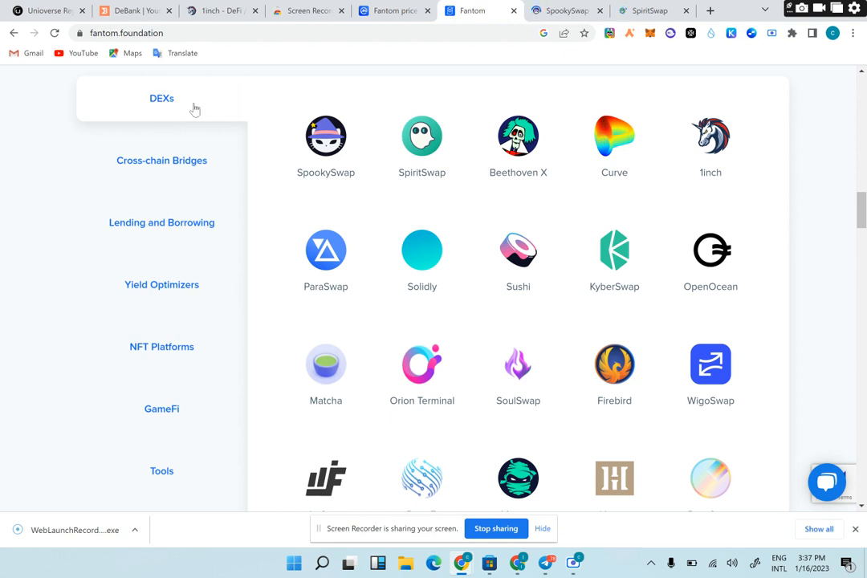
mouse_move(326, 137)
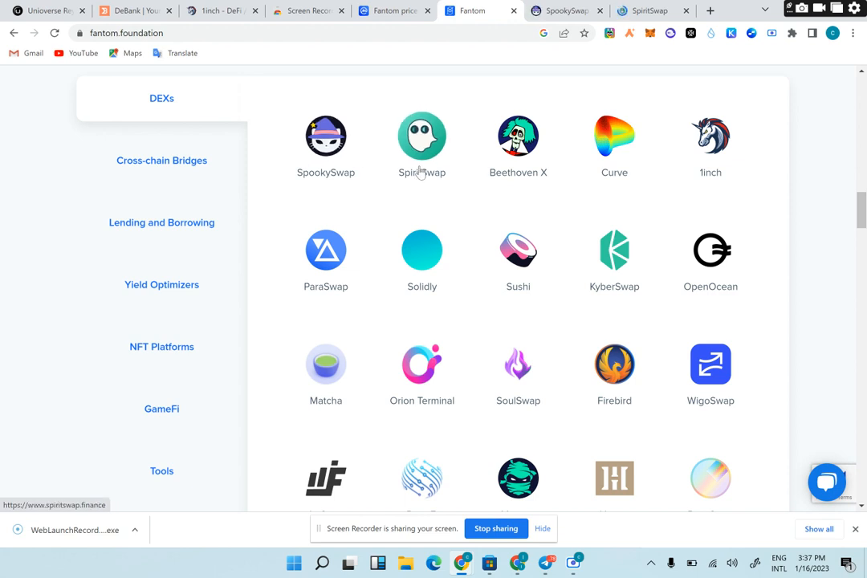
click(422, 136)
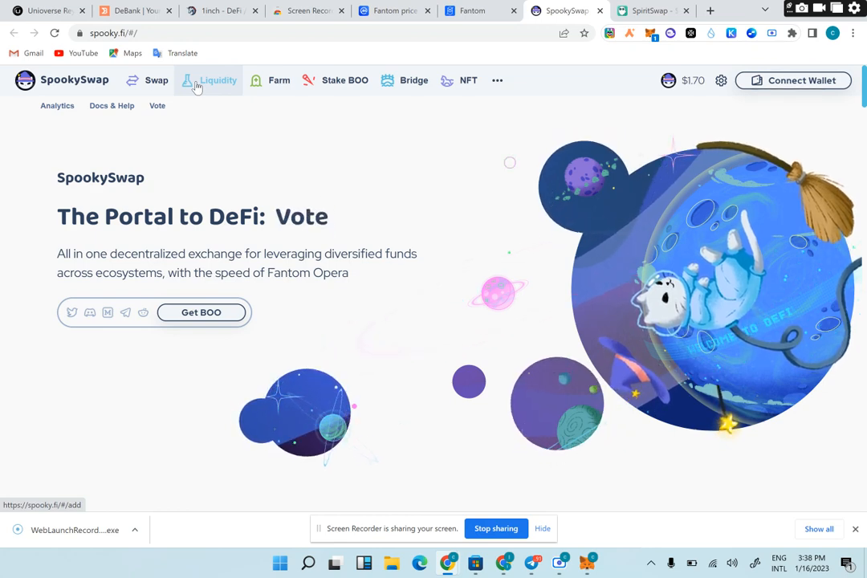
Return to the Fantom Foundation tab and show the Cross-chain Bridges projects
click(472, 10)
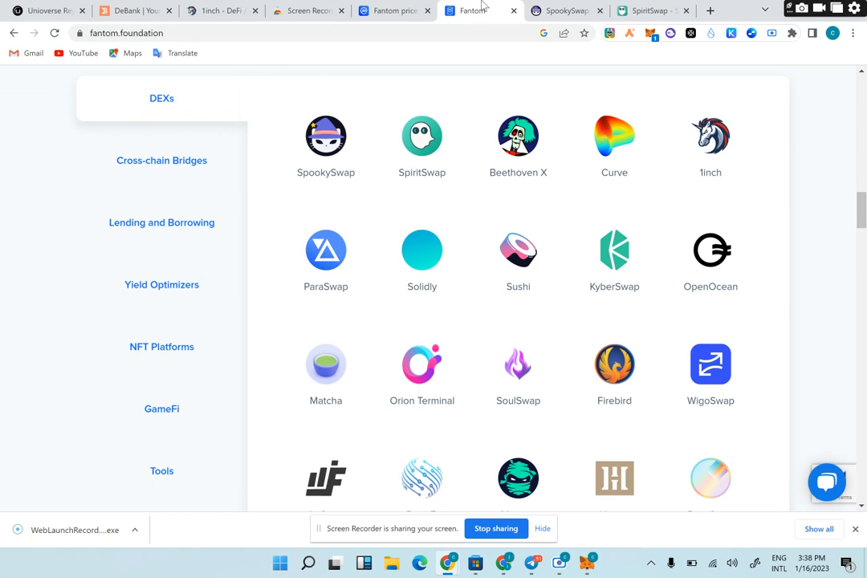
click(161, 159)
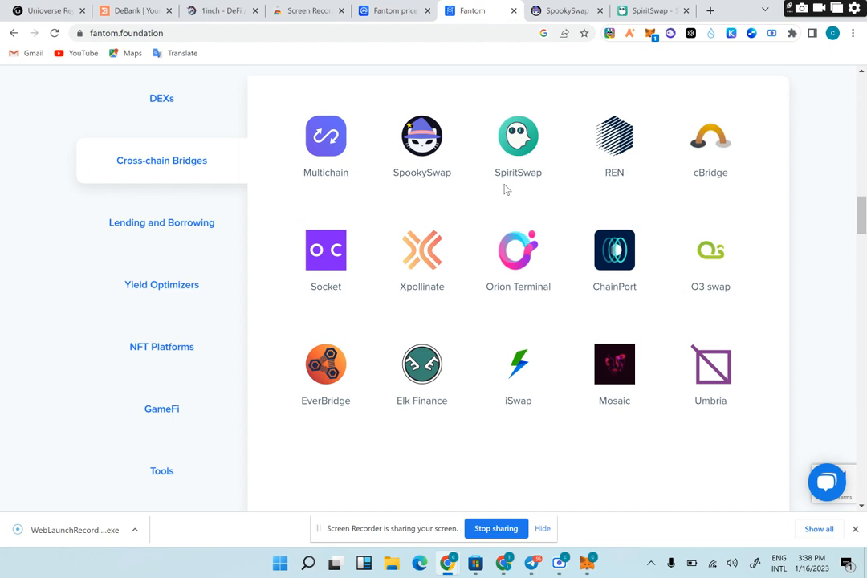
mouse_move(602, 195)
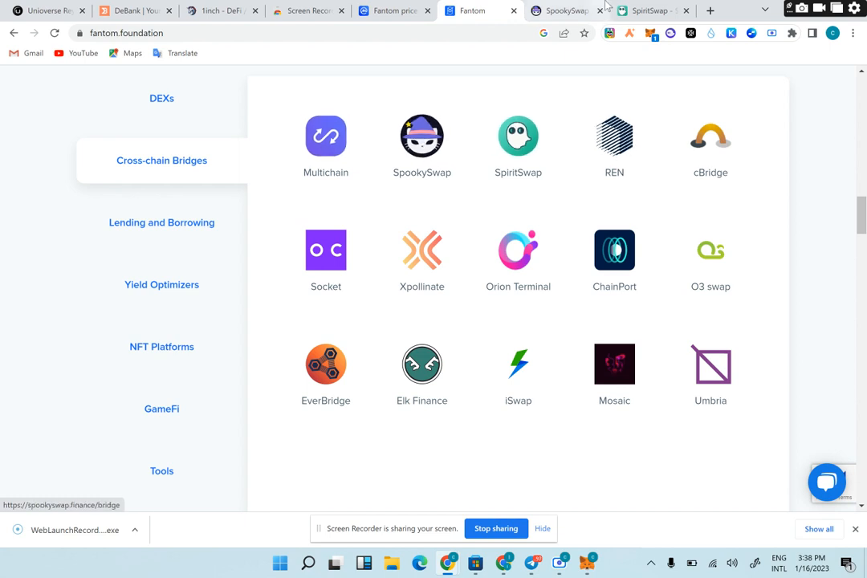
Switch to SpookySwap and open its Ethereum-to-Fantom Bridge page
click(421, 136)
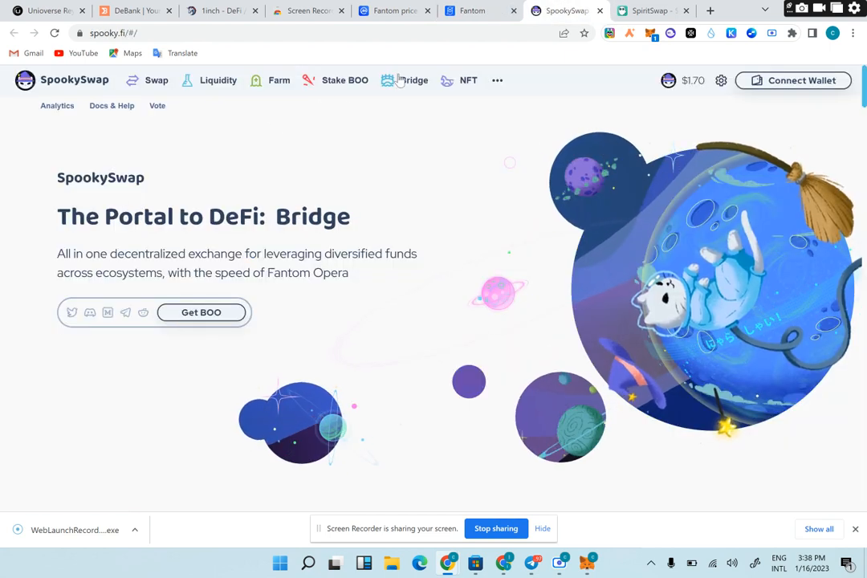
click(414, 79)
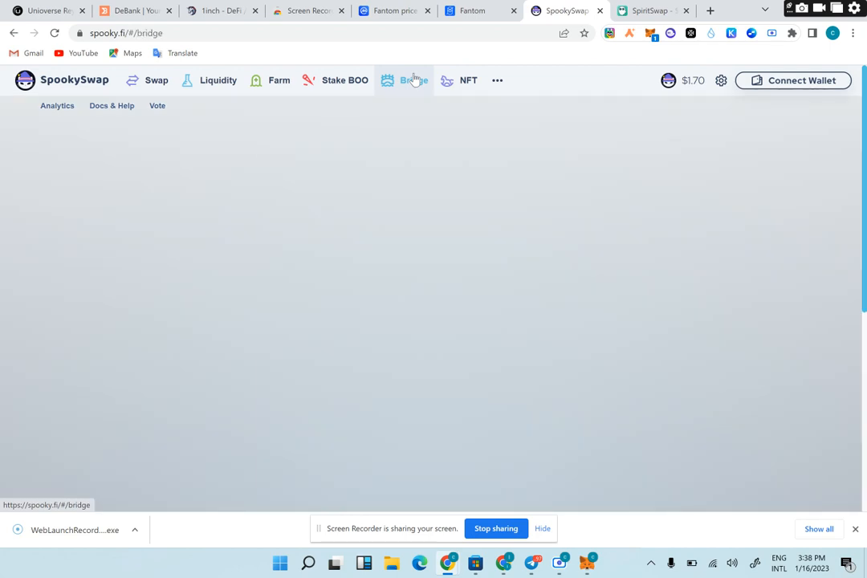
click(414, 80)
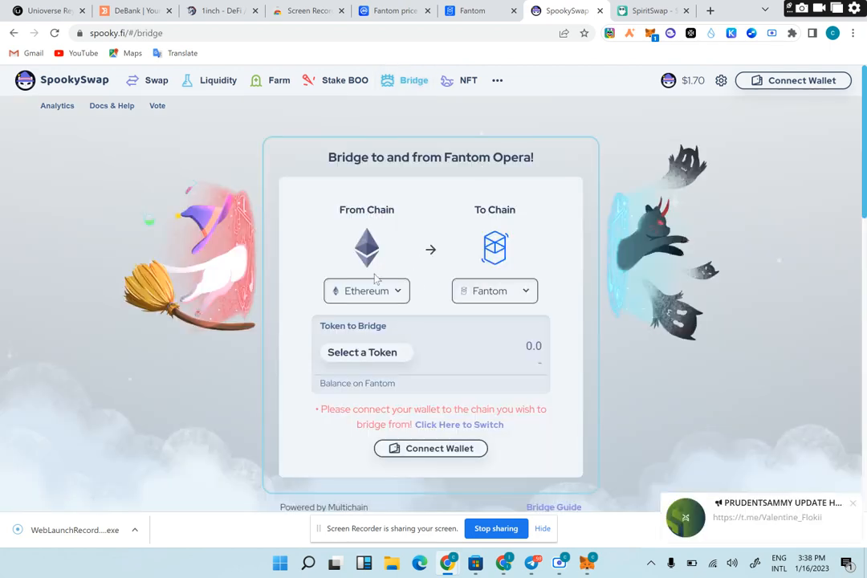
mouse_move(503, 262)
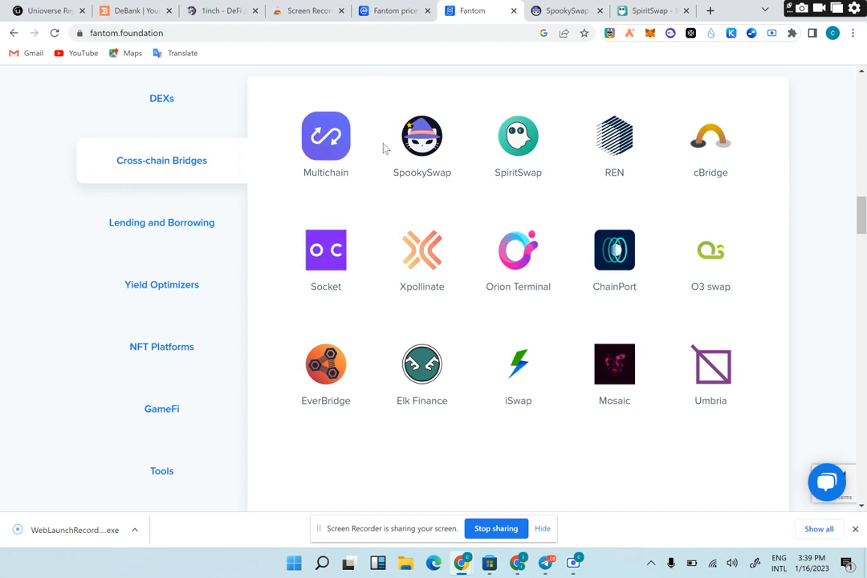
mouse_move(615, 144)
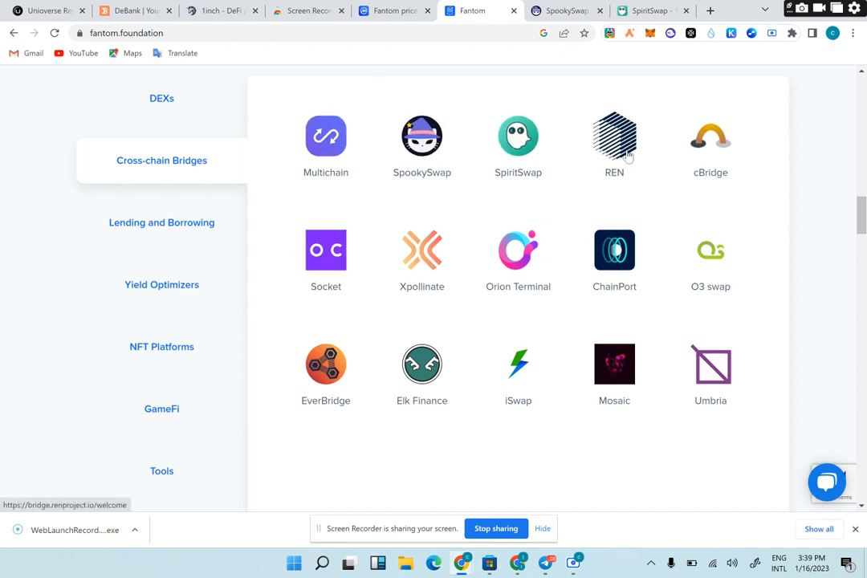
mouse_move(326, 252)
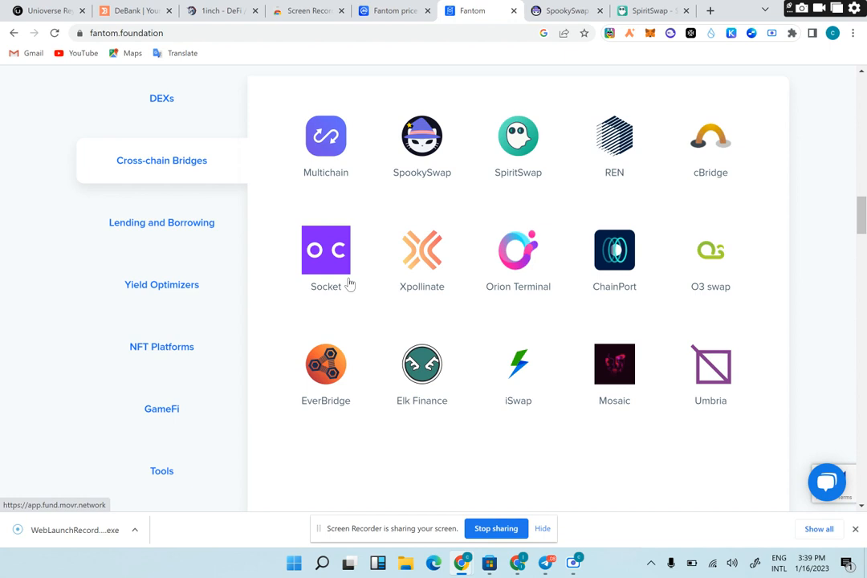
Filter the ecosystem list to Lending and Borrowing projects like Geist and Scream
click(162, 223)
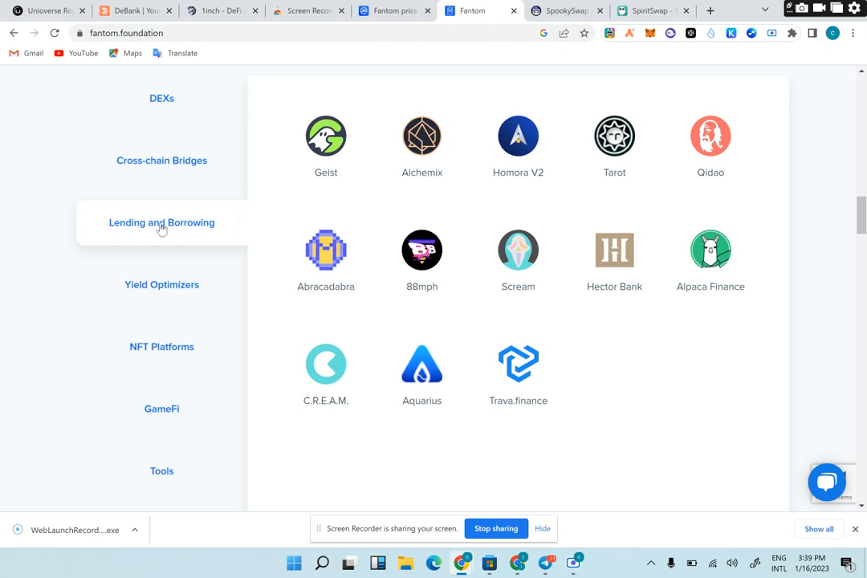
mouse_move(372, 269)
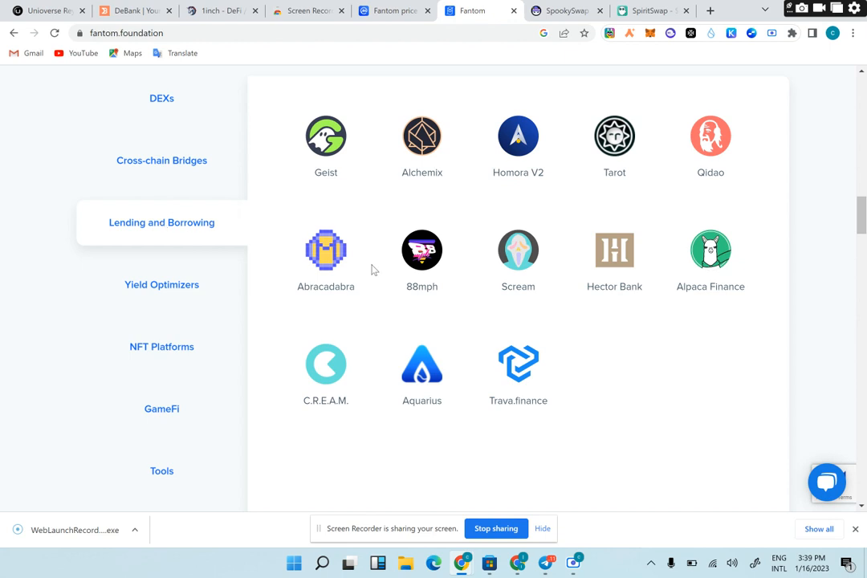
mouse_move(325, 250)
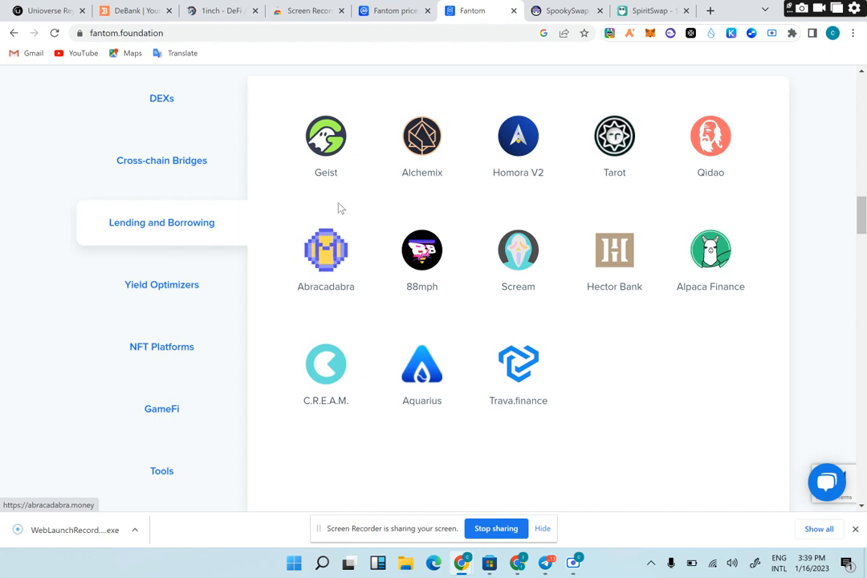
Show the Yield Optimizers category, listing Beefy, Yearn and Reaper.Farm
click(161, 285)
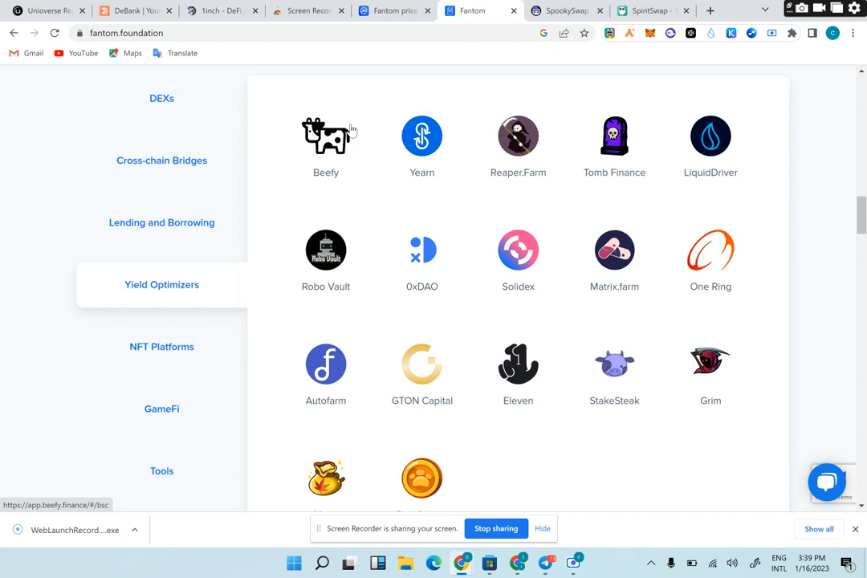
mouse_move(615, 137)
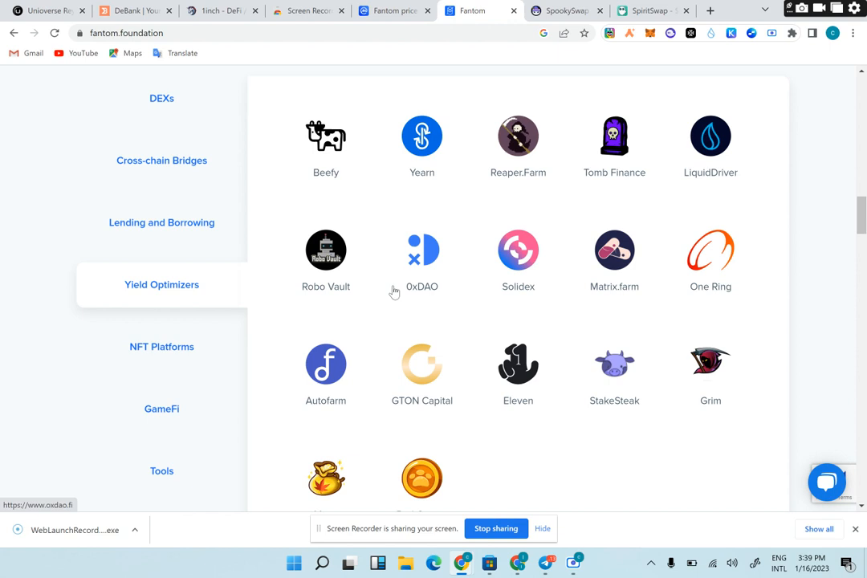
mouse_move(421, 136)
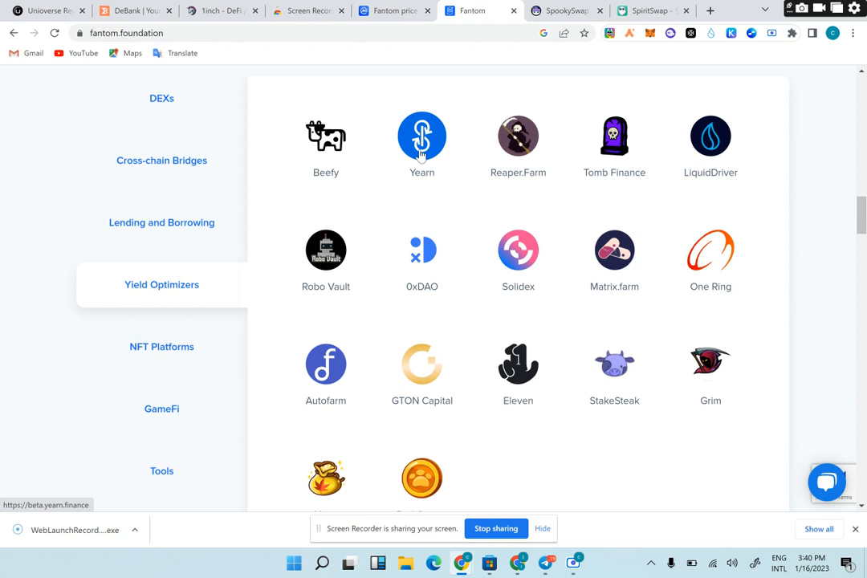
mouse_move(155, 363)
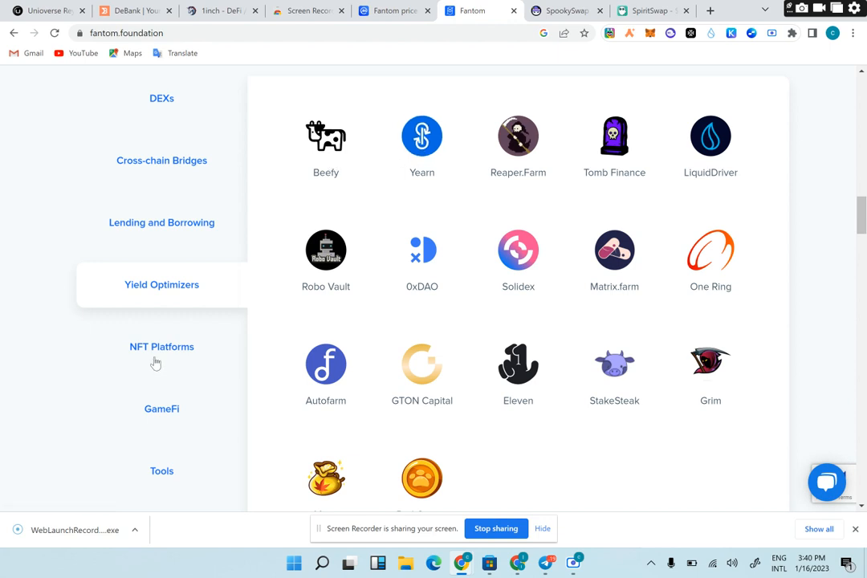
Show the NFT Platforms category, then switch to the CoinMarketCap FTM price tab
click(162, 346)
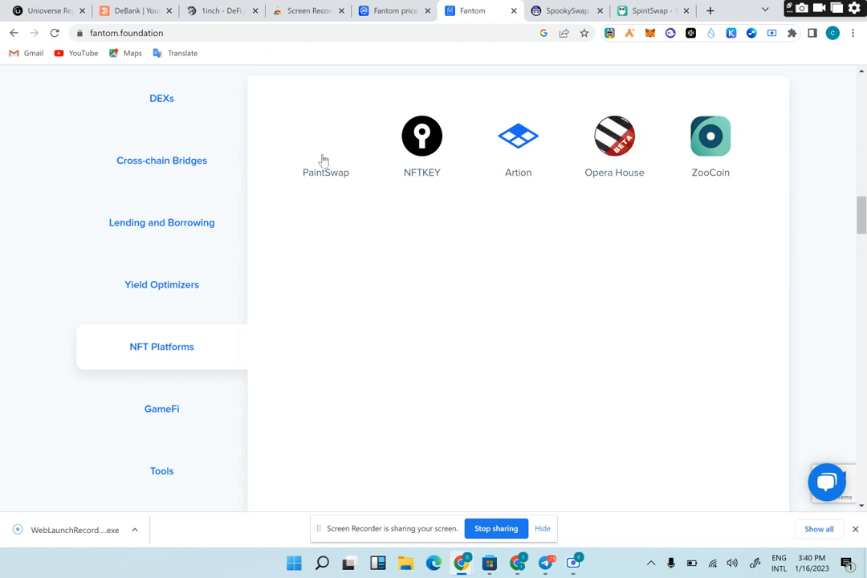
mouse_move(326, 136)
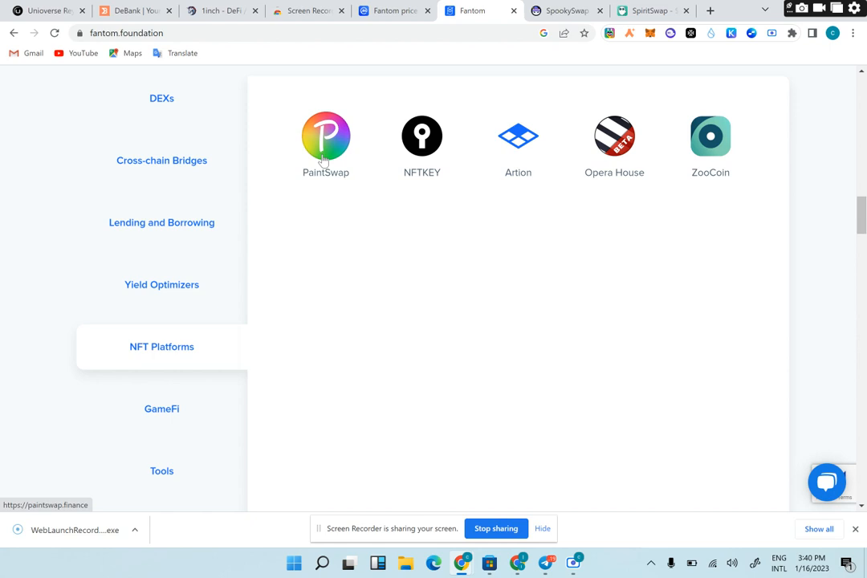
mouse_move(422, 136)
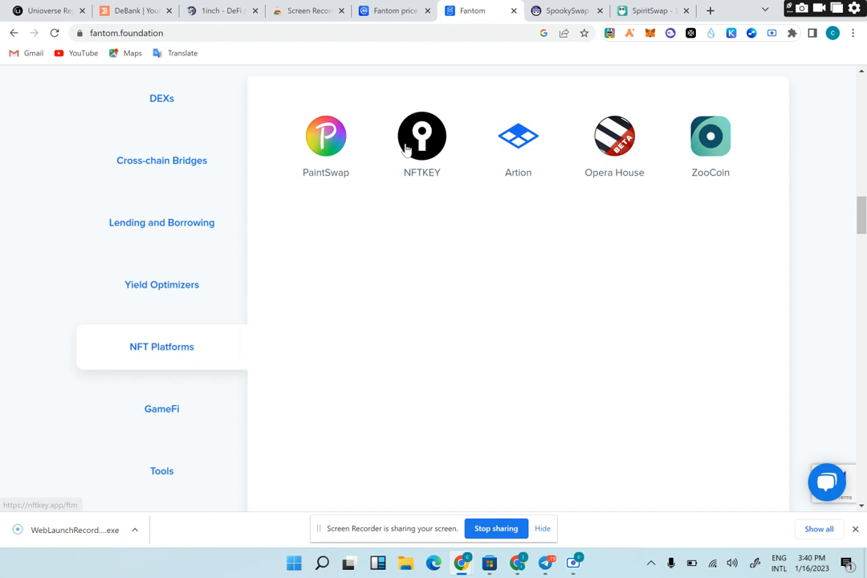
mouse_move(518, 137)
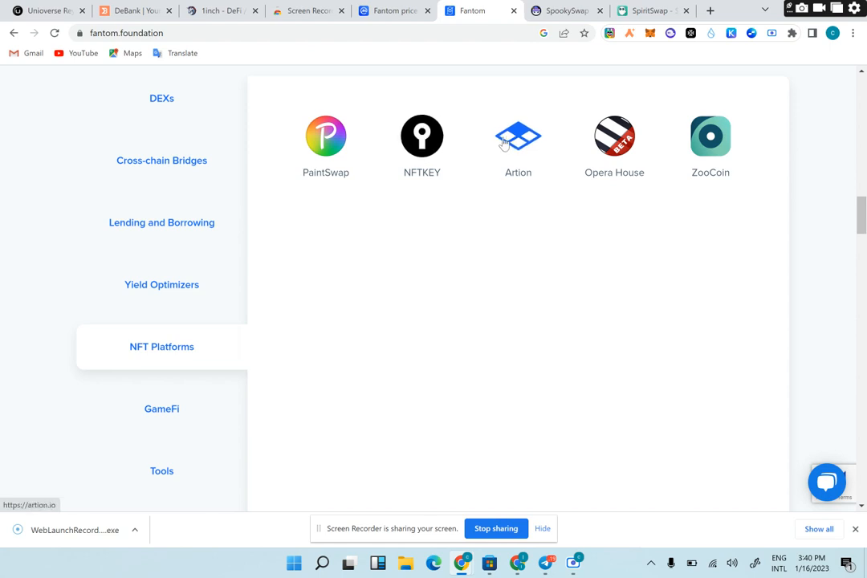
mouse_move(592, 137)
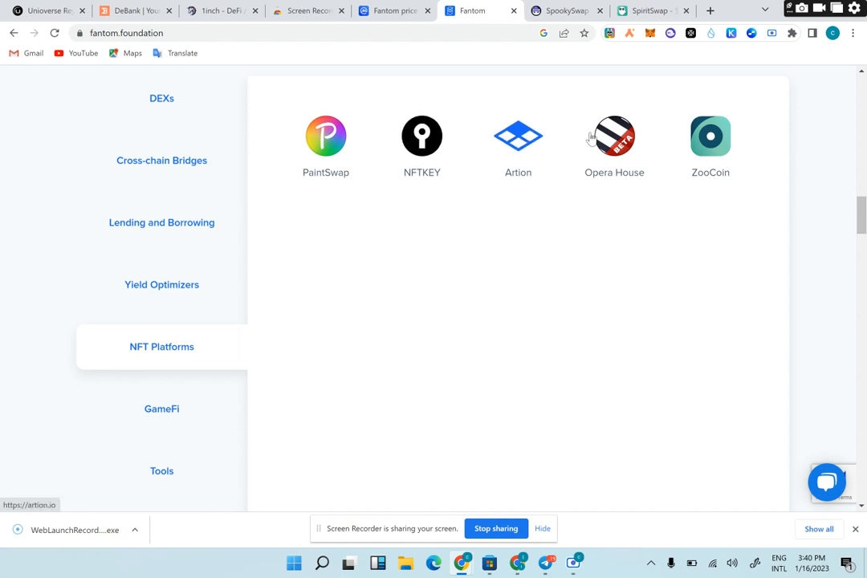
mouse_move(614, 136)
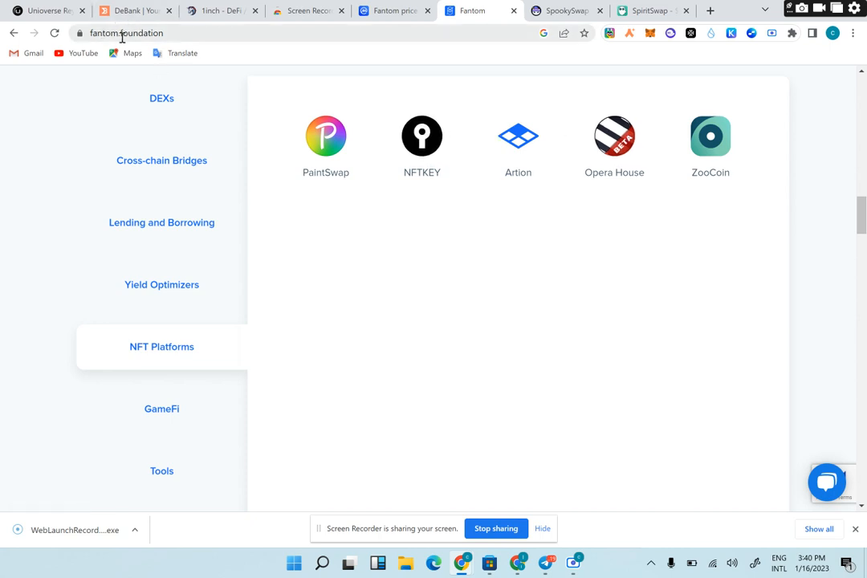
mouse_move(495, 159)
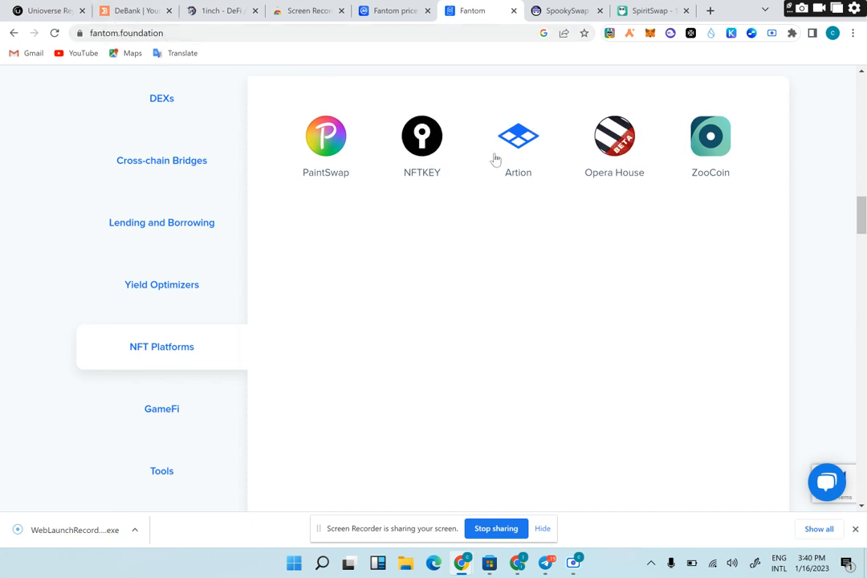
mouse_move(518, 137)
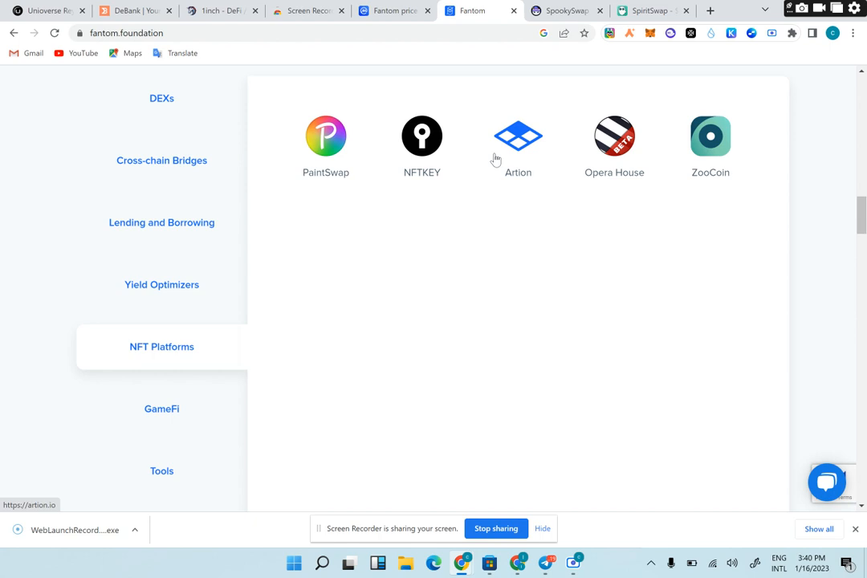
click(393, 11)
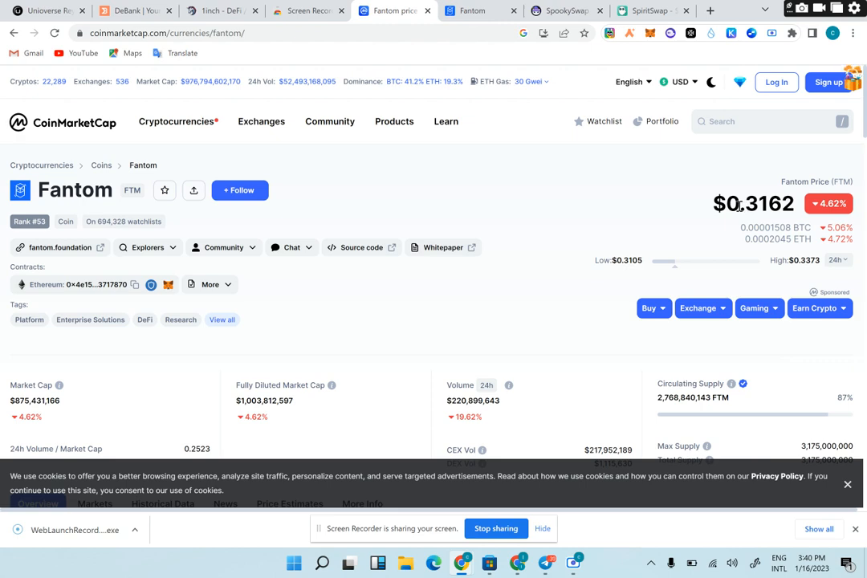
Expand CoinMarketCap's FTM Price Statistics with 'Show more', then return to the Fantom site
scroll(down, 3)
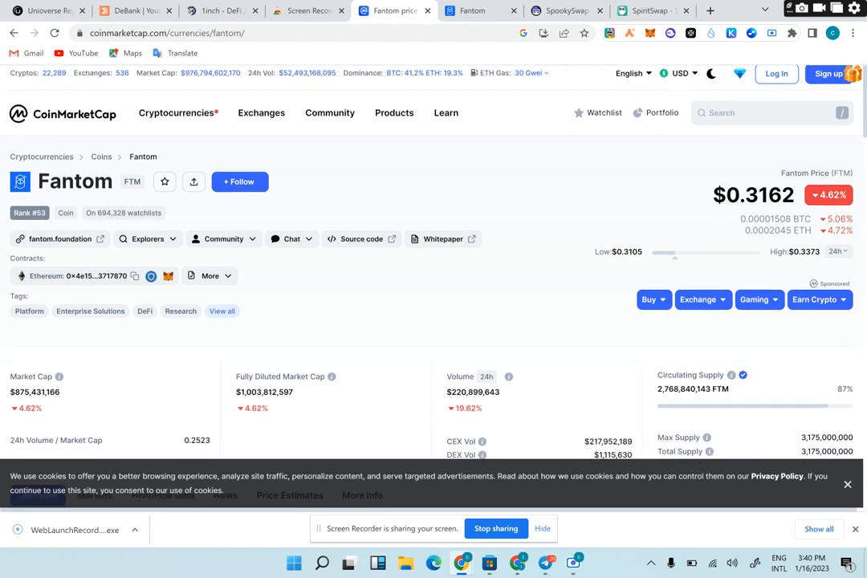
scroll(down, 3)
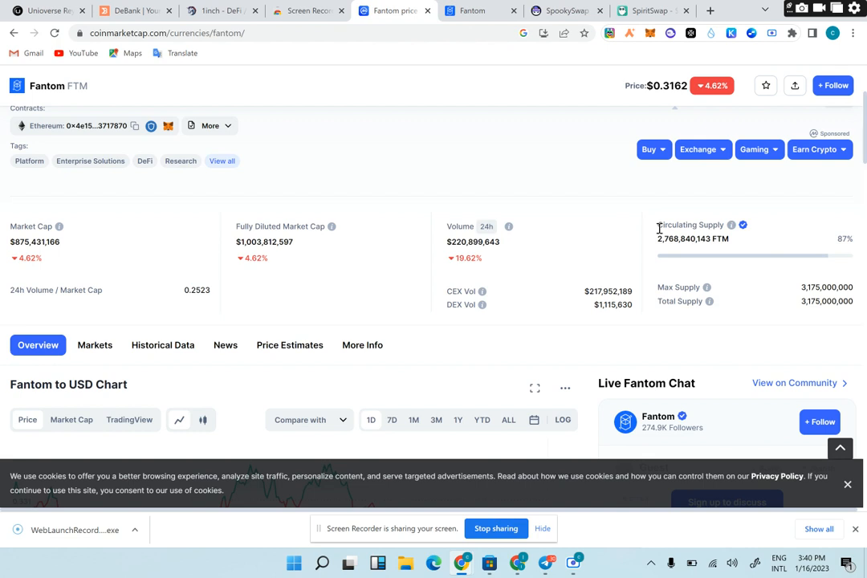
mouse_move(807, 313)
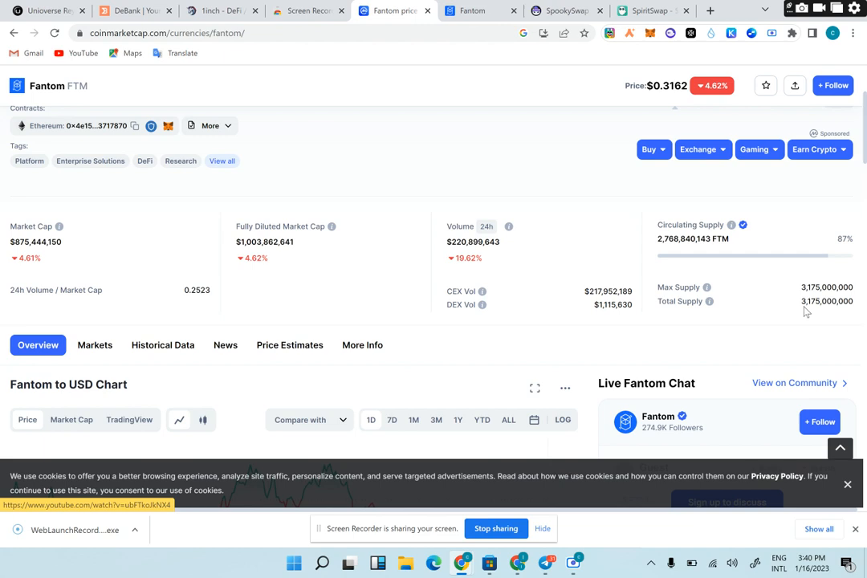
mouse_move(503, 241)
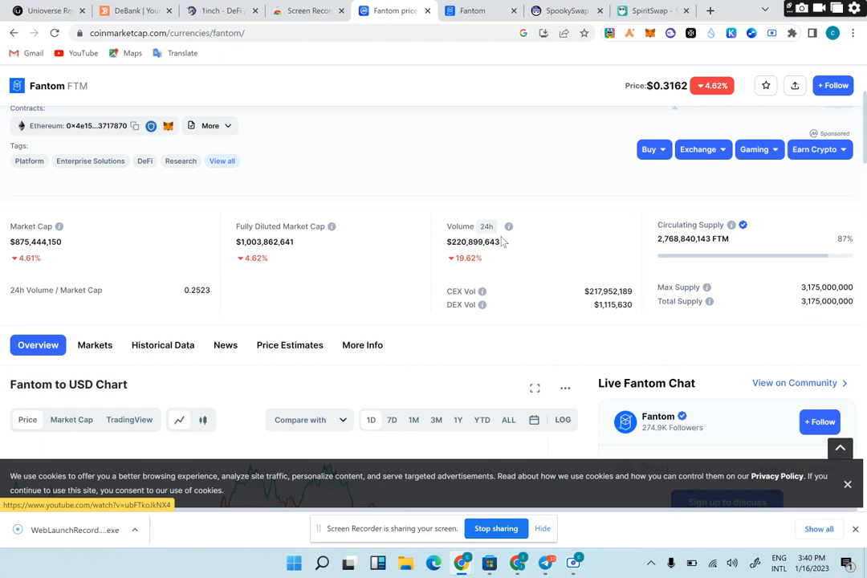
scroll(down, 3)
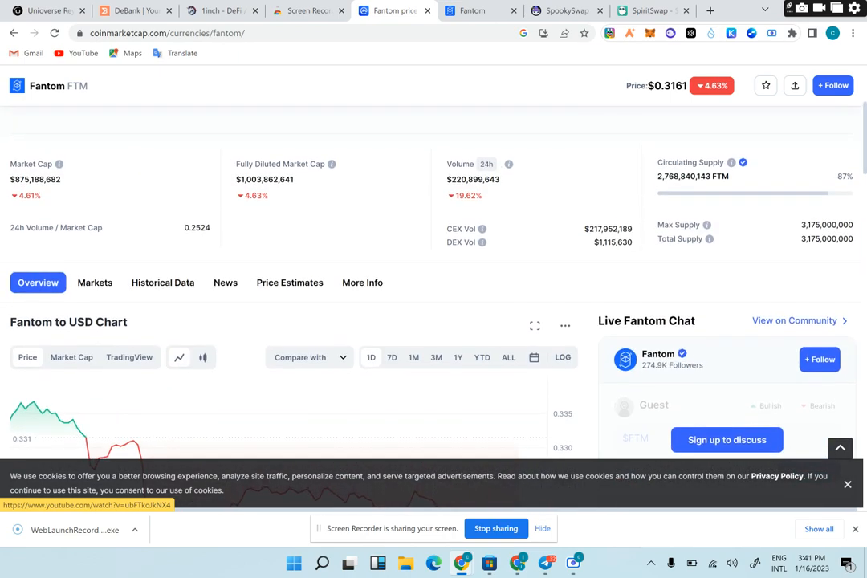
scroll(down, 3)
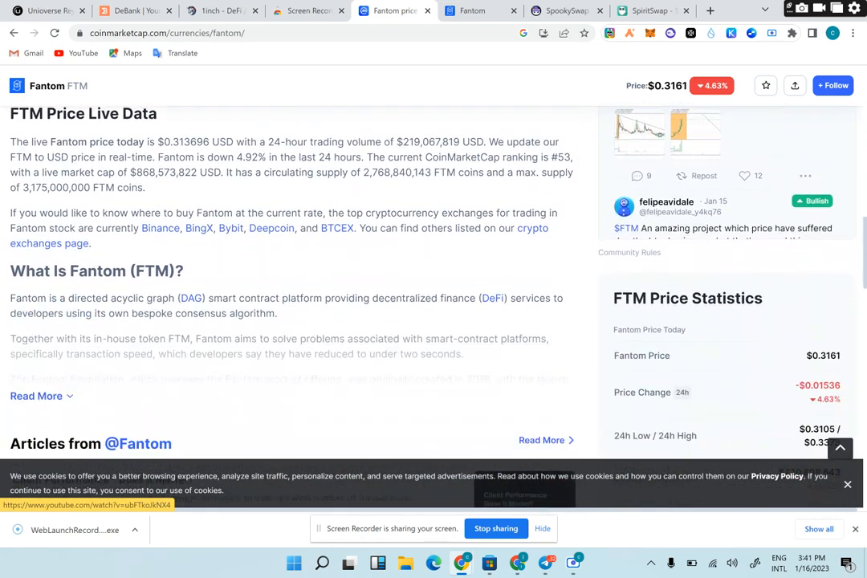
scroll(down, 3)
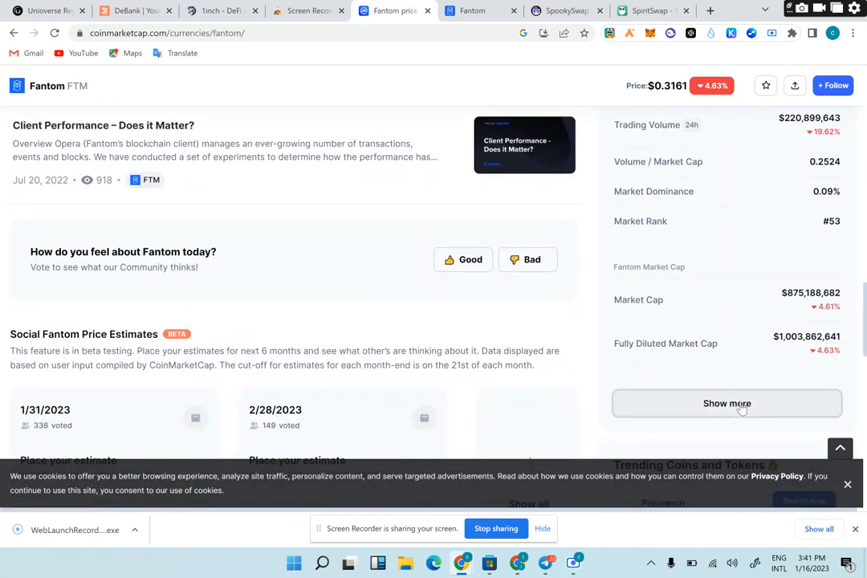
click(726, 404)
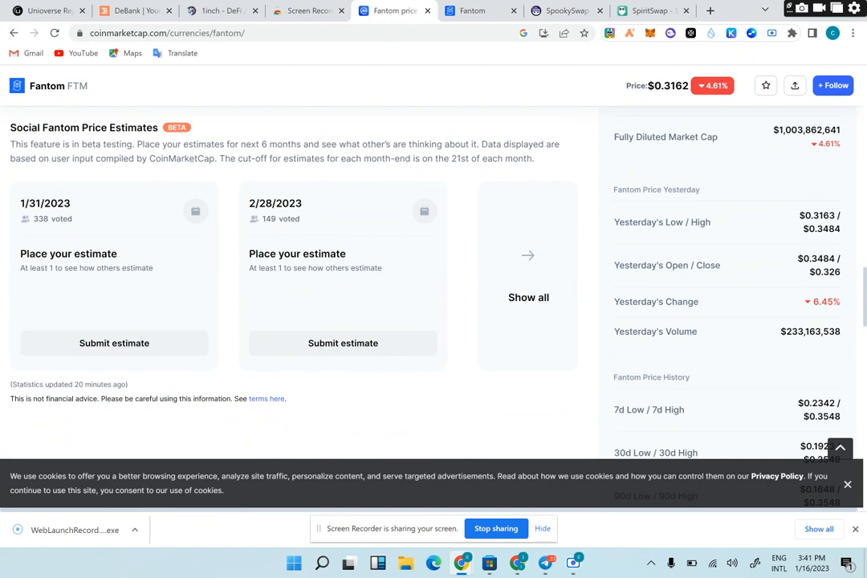
scroll(down, 3)
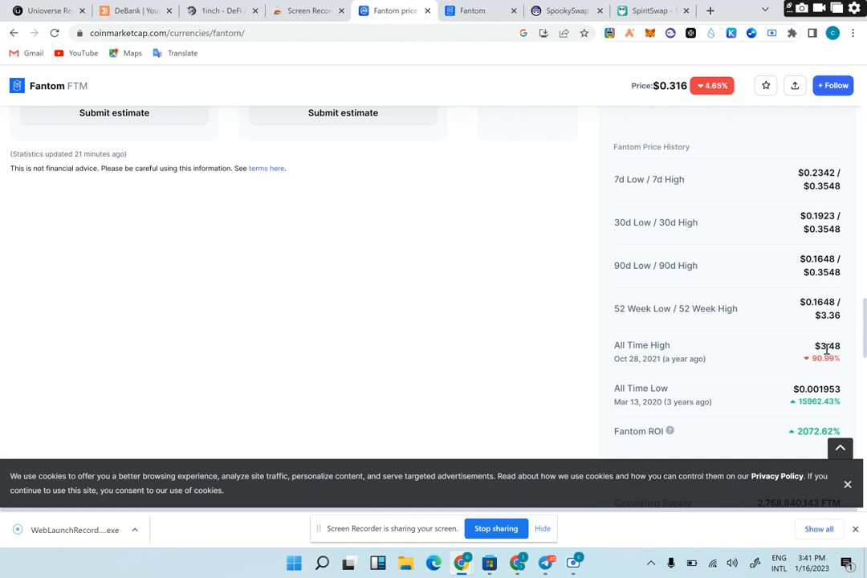
click(472, 10)
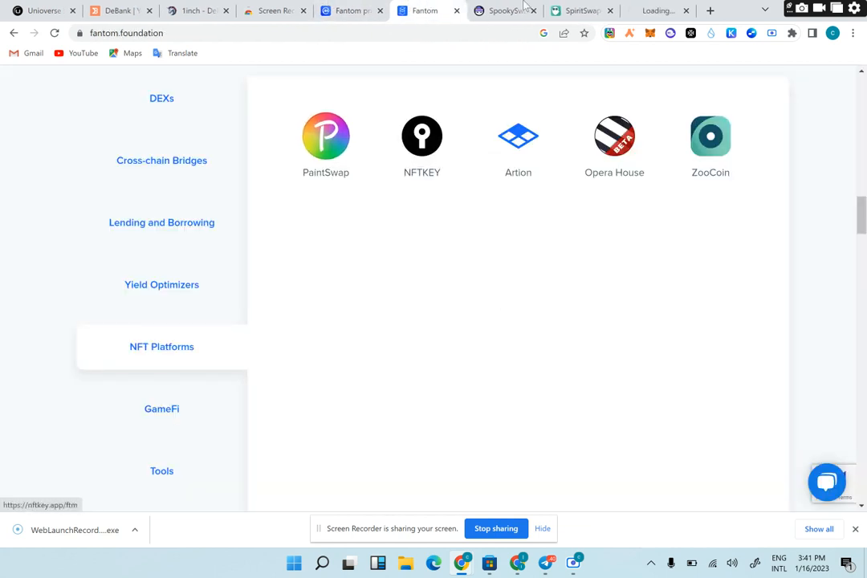
Open SpookySwap's FTM-to-BOO swap page and browse the token selection list
click(504, 10)
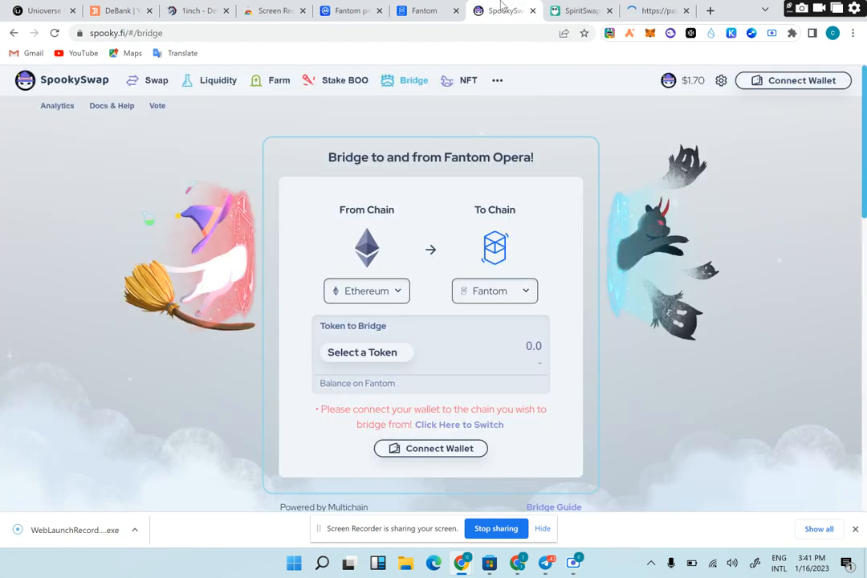
click(156, 80)
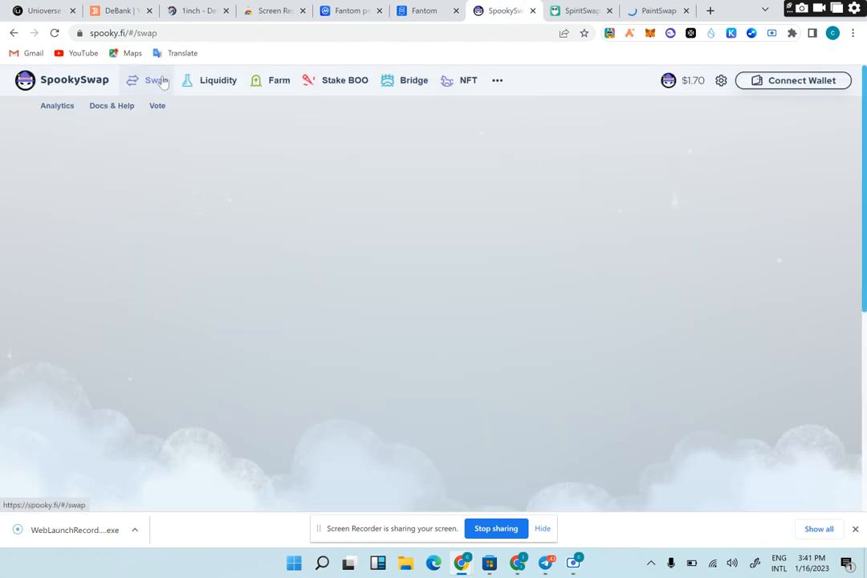
click(157, 80)
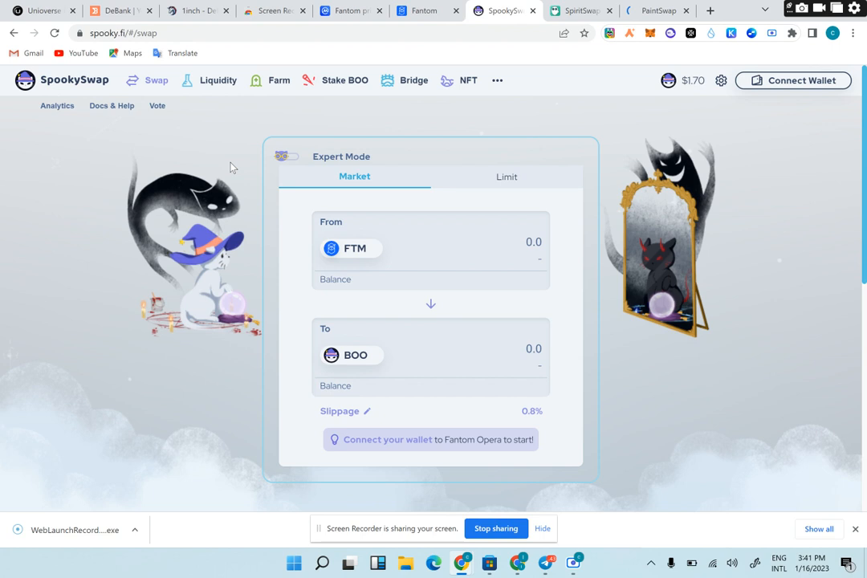
mouse_move(356, 369)
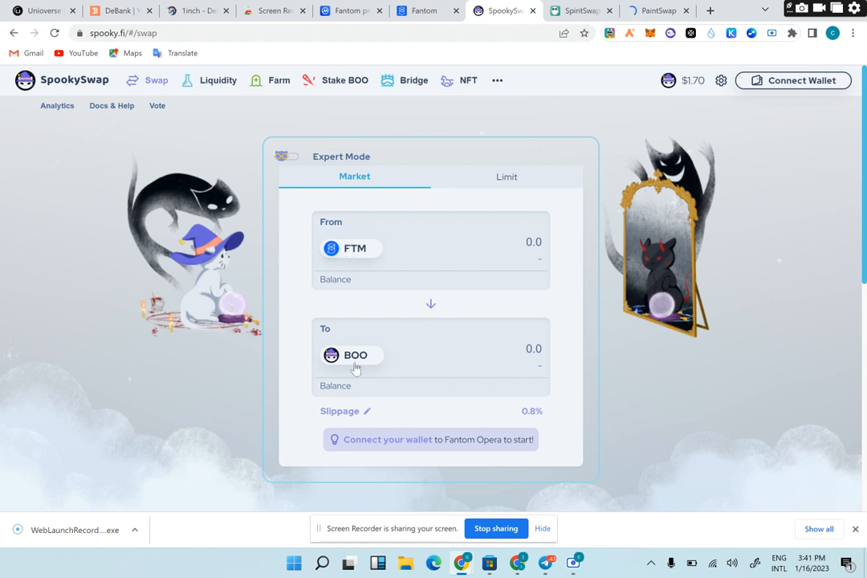
click(351, 355)
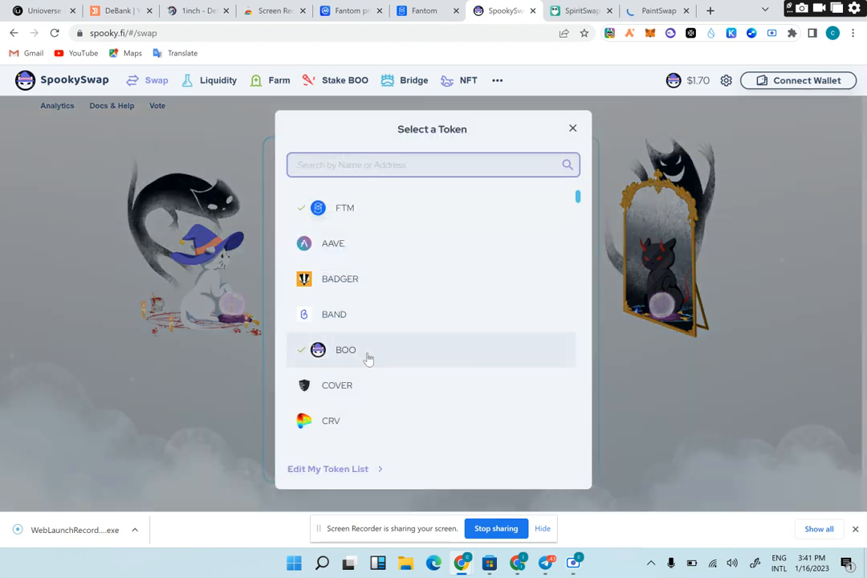
mouse_move(445, 199)
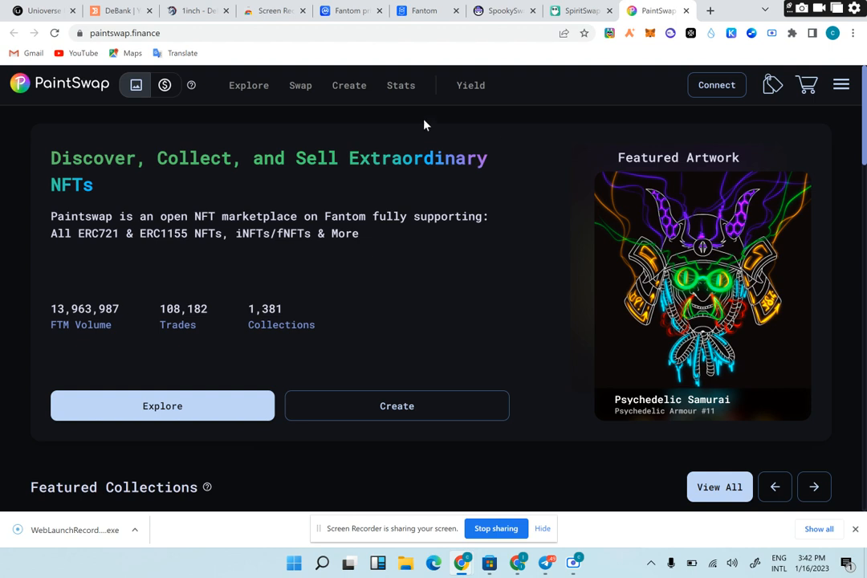
View PaintSwap's Swaps page, then return to the Fantom tab and start a new tab
click(301, 85)
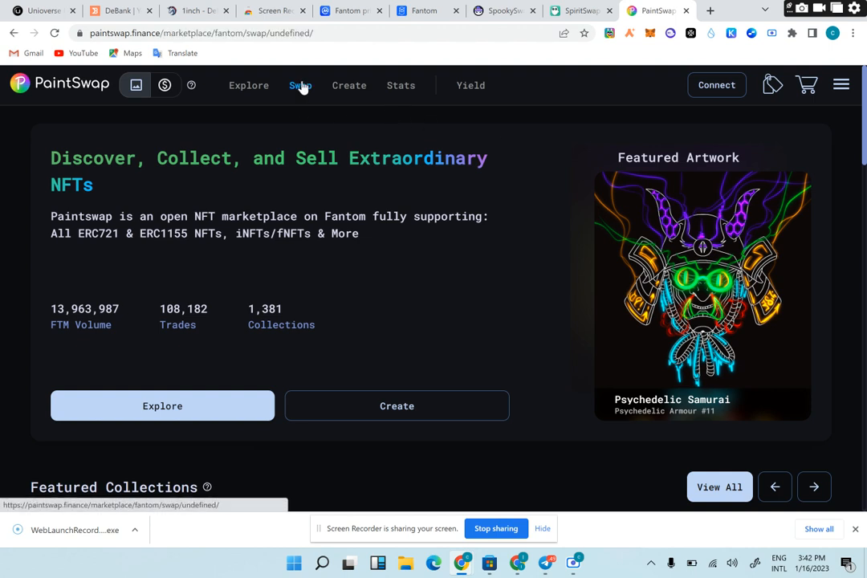
click(301, 85)
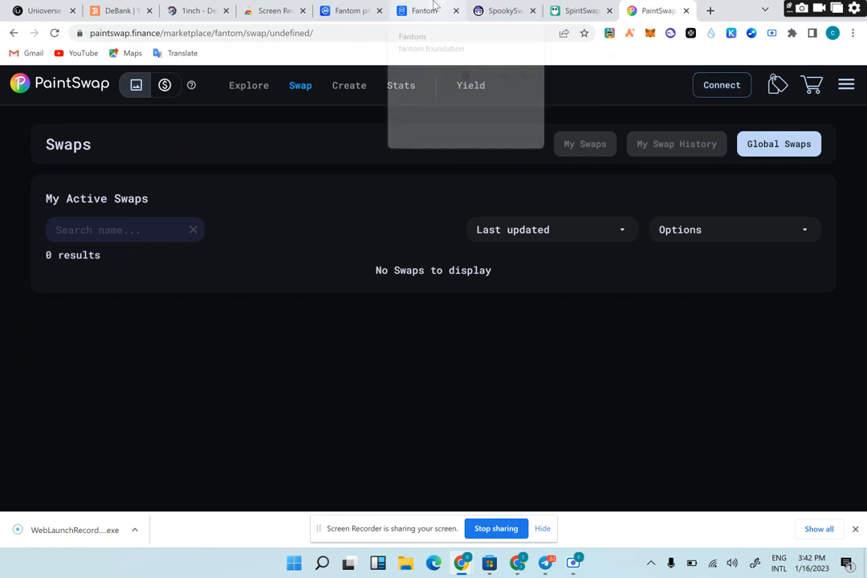
click(426, 11)
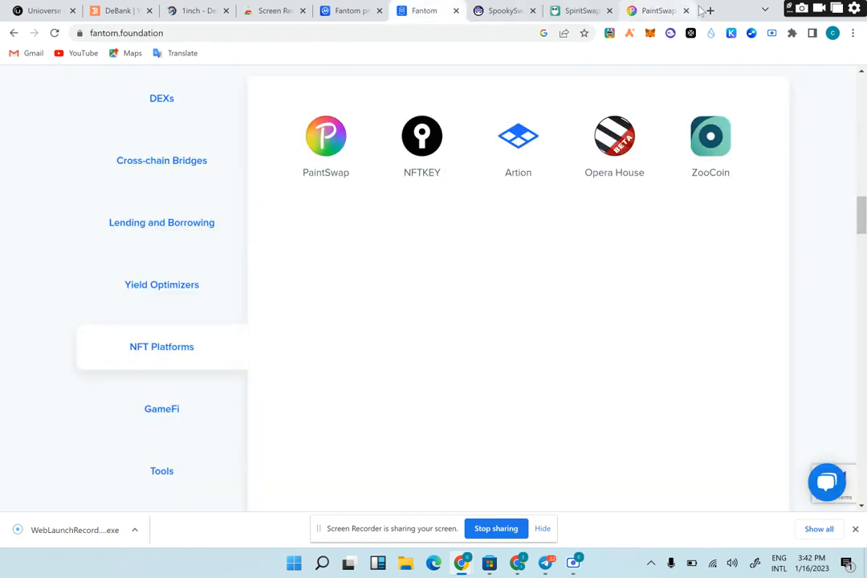
click(707, 11)
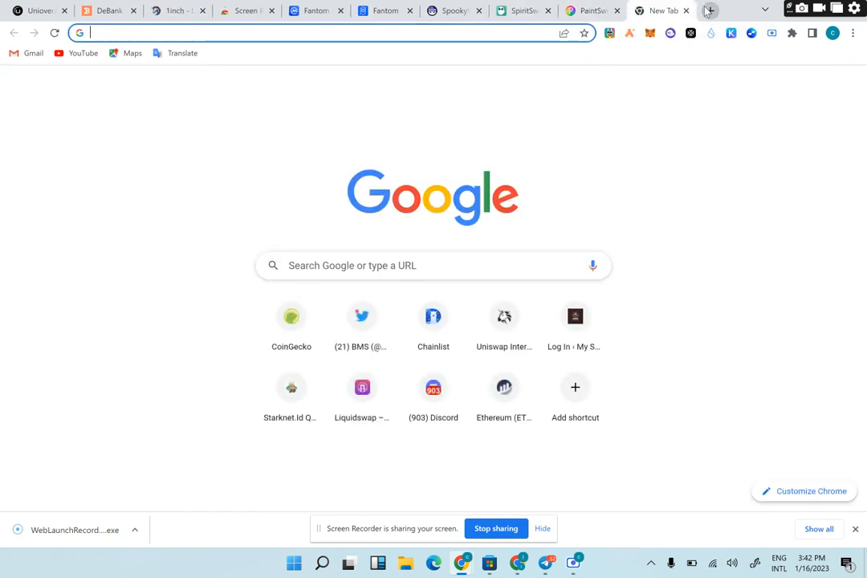
Search Google for FTMSCAN and open the Fantom (FTM) Blockchain Explorer at ftmscan.com
text(FTN)
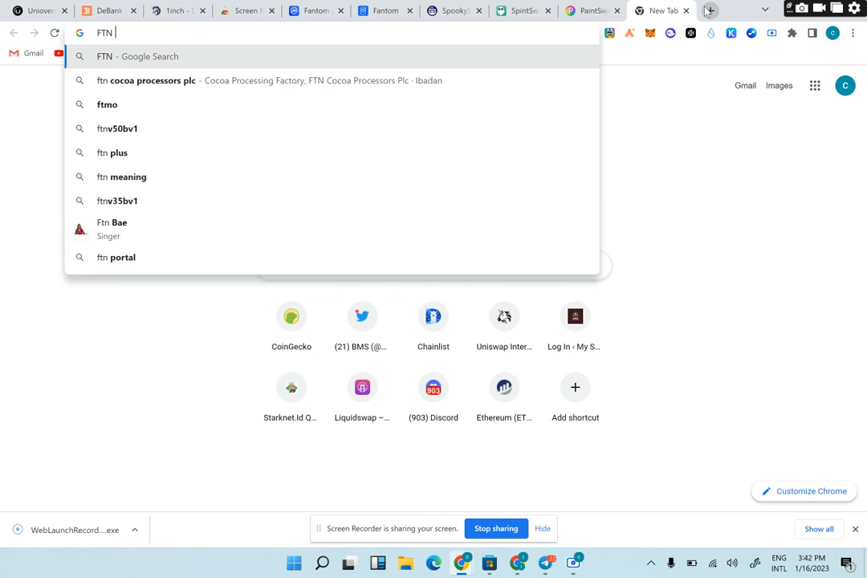
text(SCAN&oq=FTMSCAN&aqs=chrome..69i57j0i512l2j0i10i512j0i512l4j0i7i10i30j0i30.10738j...)
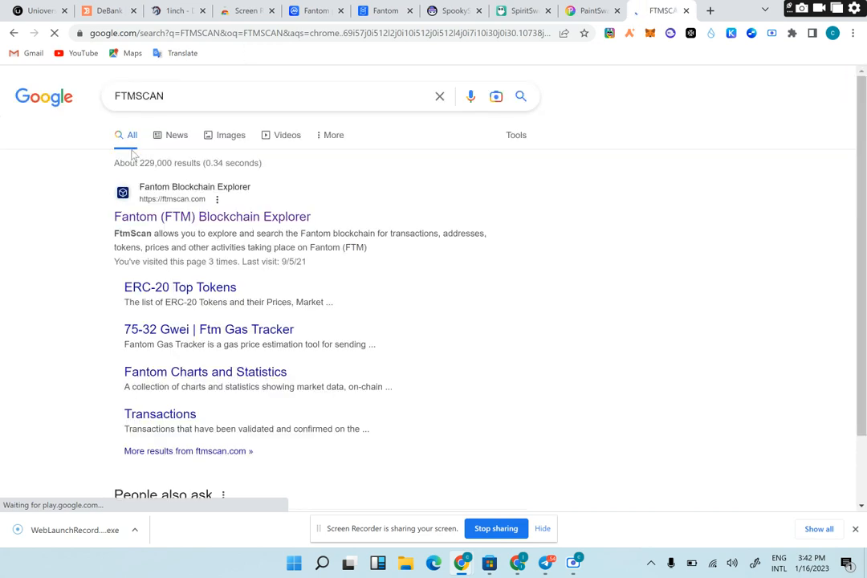
click(211, 216)
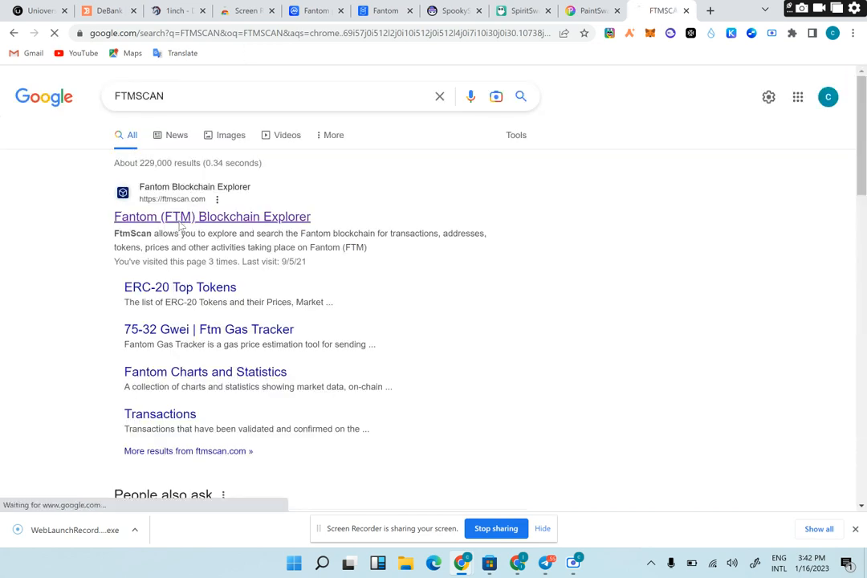
click(211, 216)
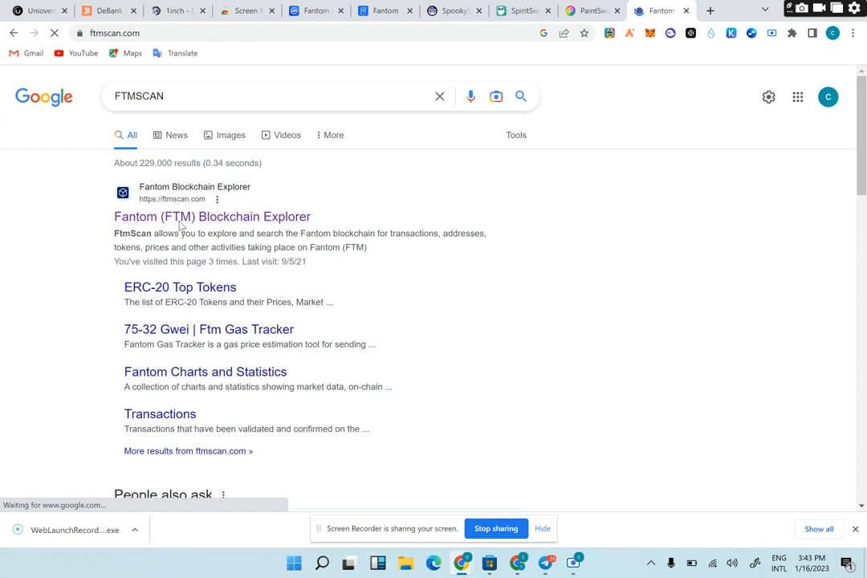
click(212, 217)
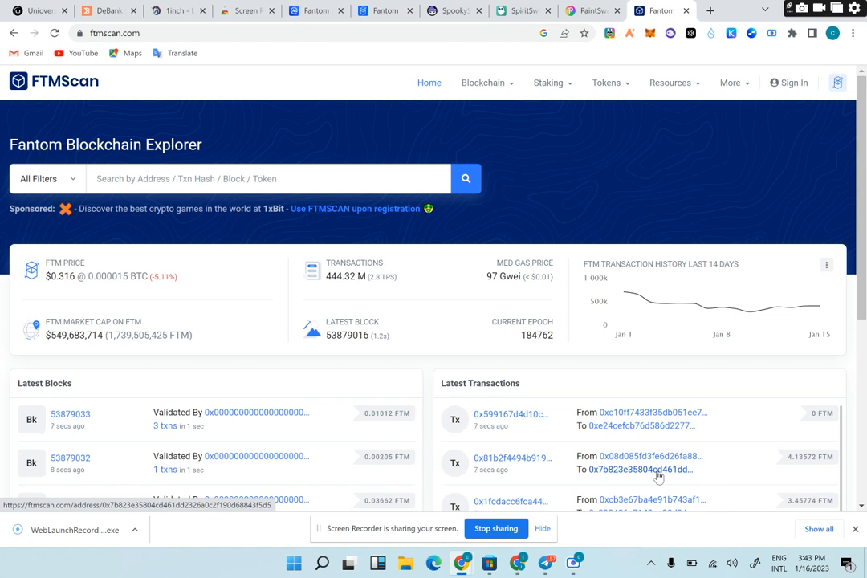
Open the newest FTMScan transaction, a successful 0 FTM fmXEN token call, and scroll its details
click(269, 178)
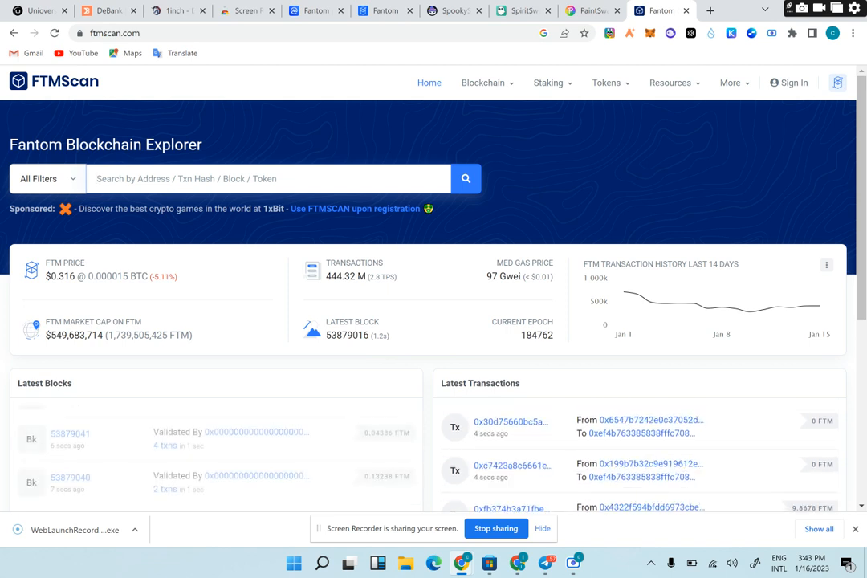
click(510, 421)
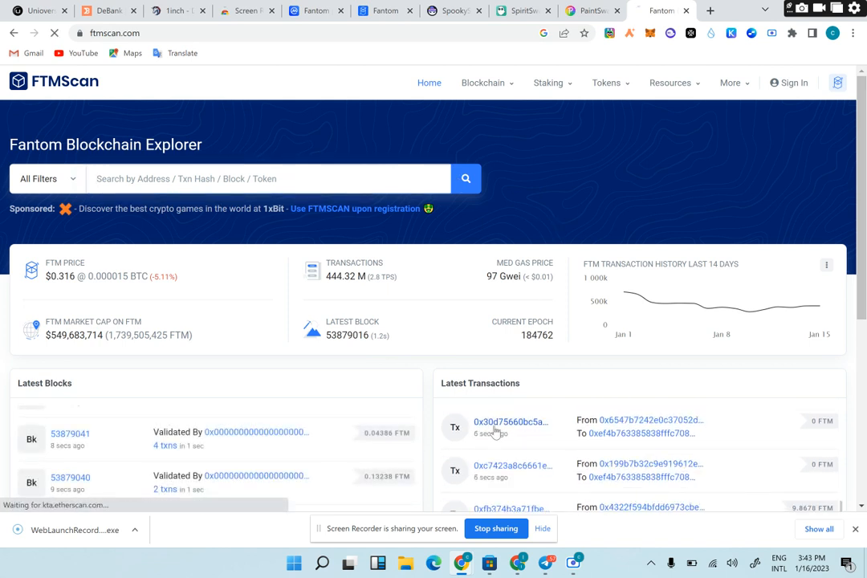
click(510, 421)
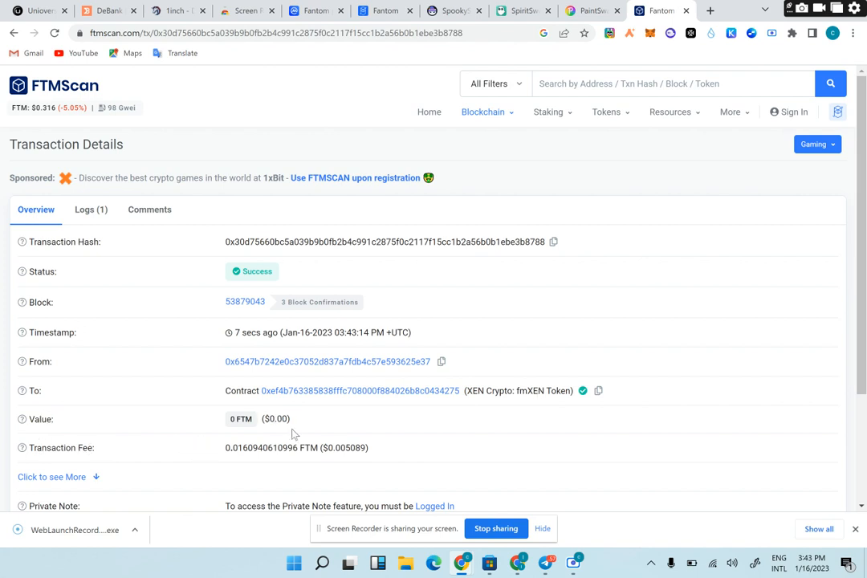
mouse_move(328, 433)
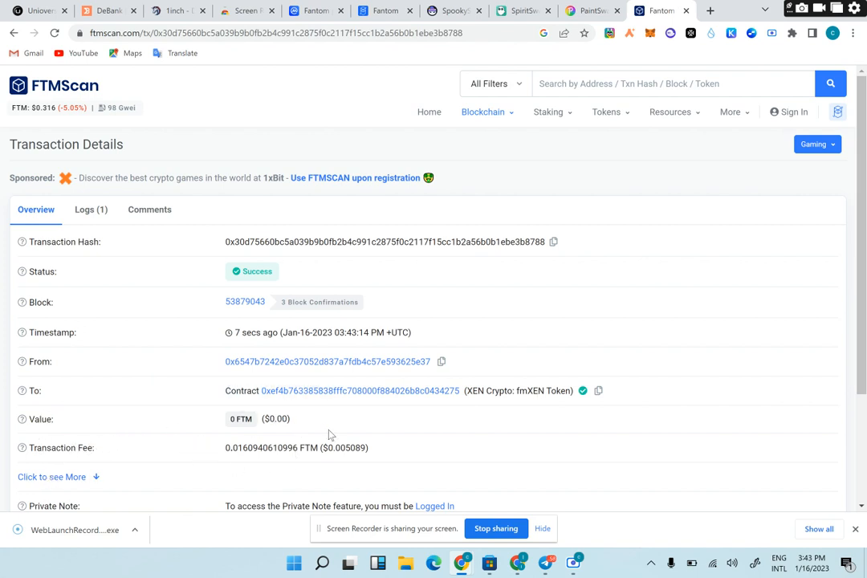
scroll(down, 3)
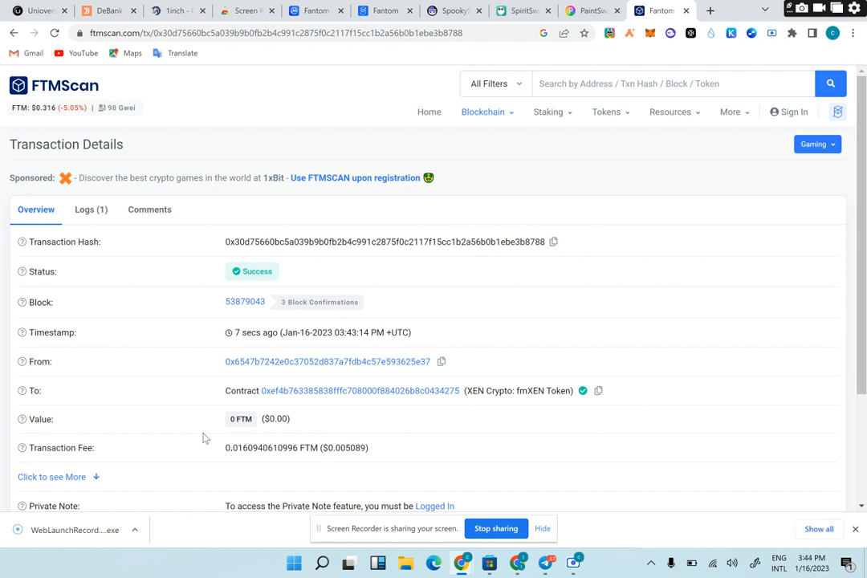
mouse_move(291, 190)
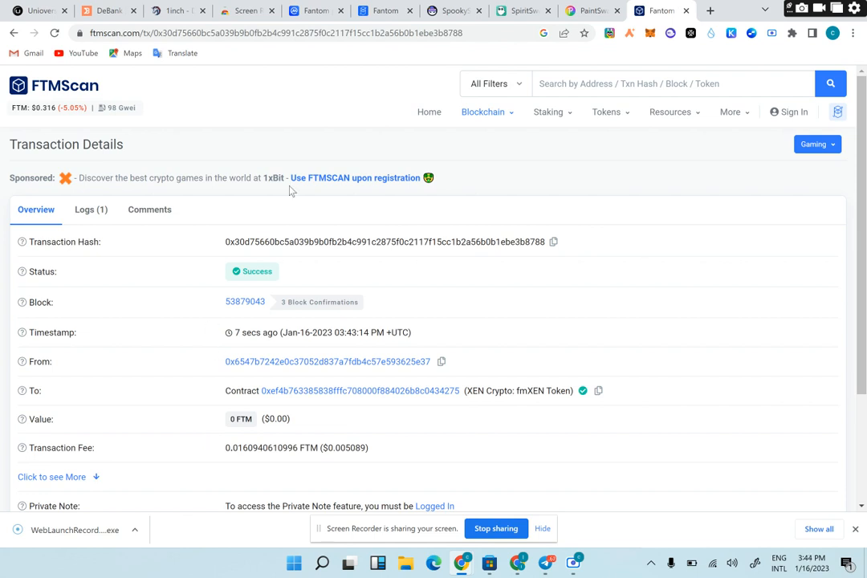
mouse_move(386, 11)
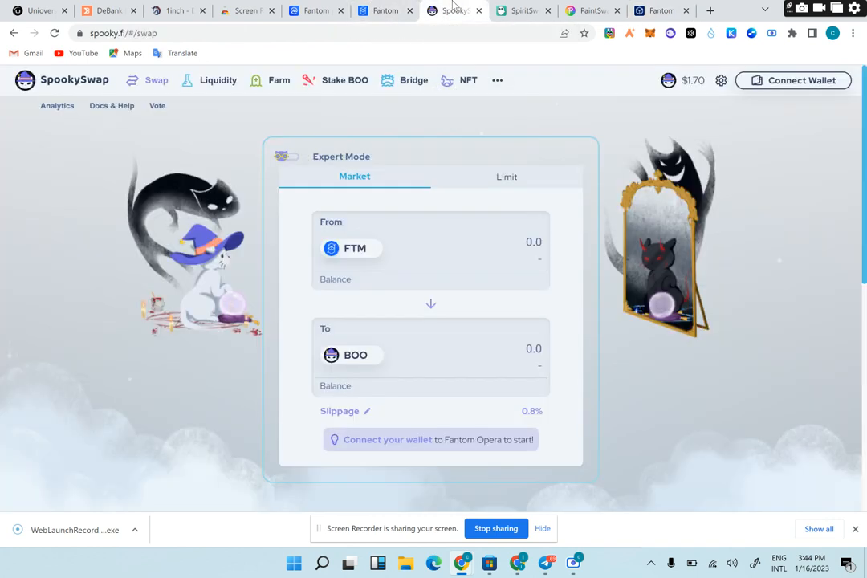
Return to PaintSwap's Swaps page, which lists no active swaps
click(593, 10)
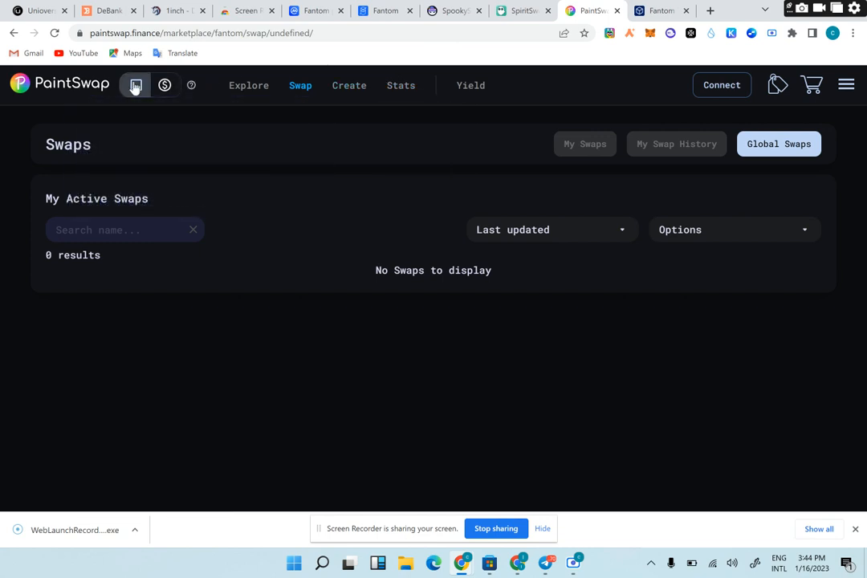
mouse_move(454, 11)
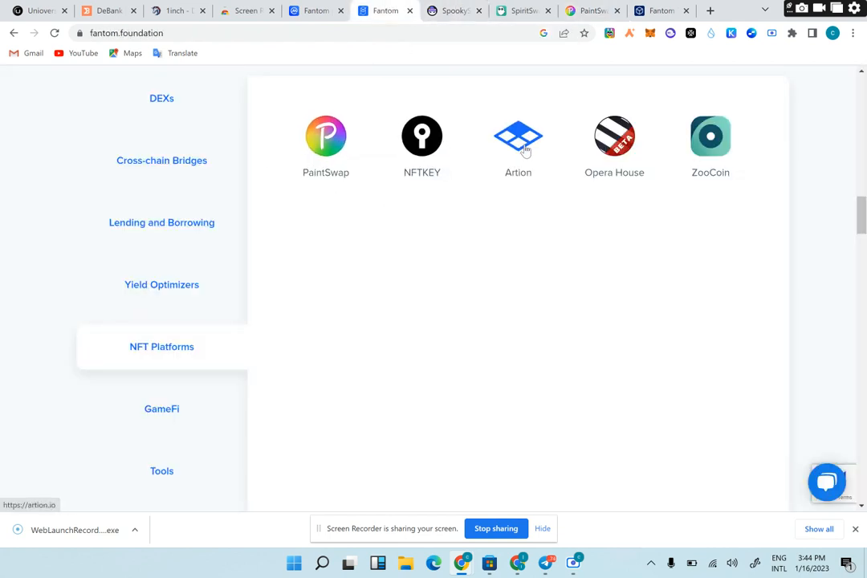
mouse_move(710, 145)
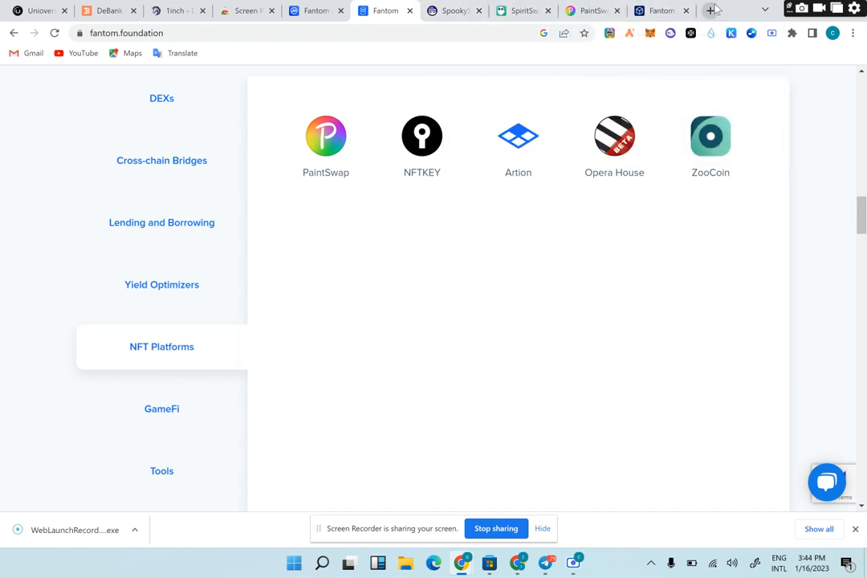
click(710, 11)
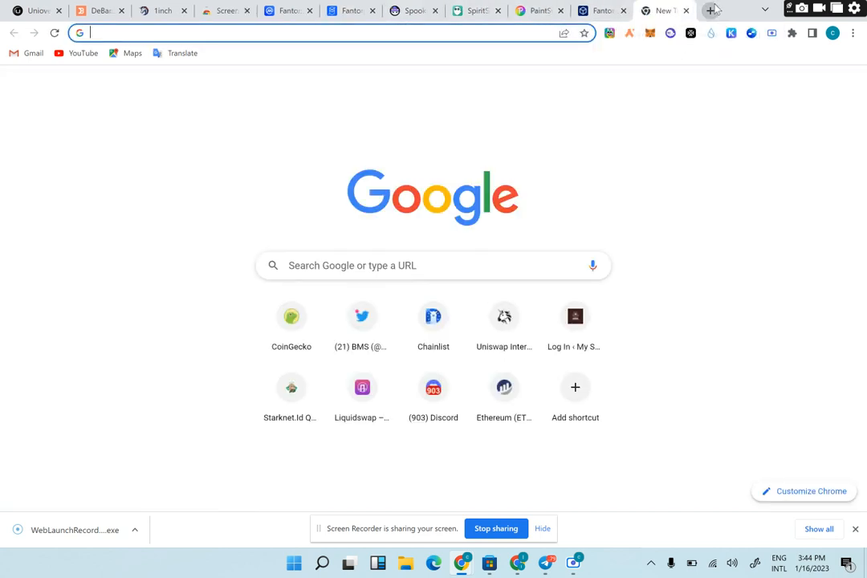
text(twitter.com/bloomstarbms)
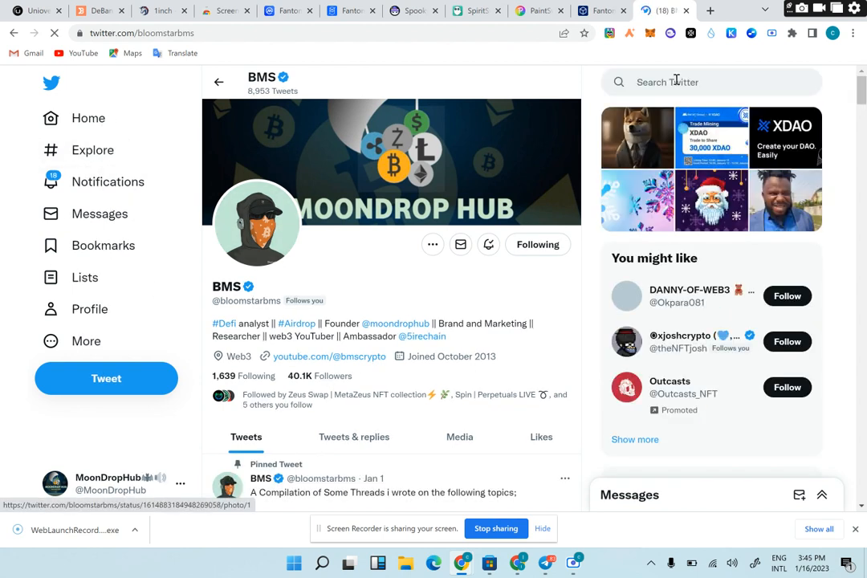
text(DANNYFANTOM)
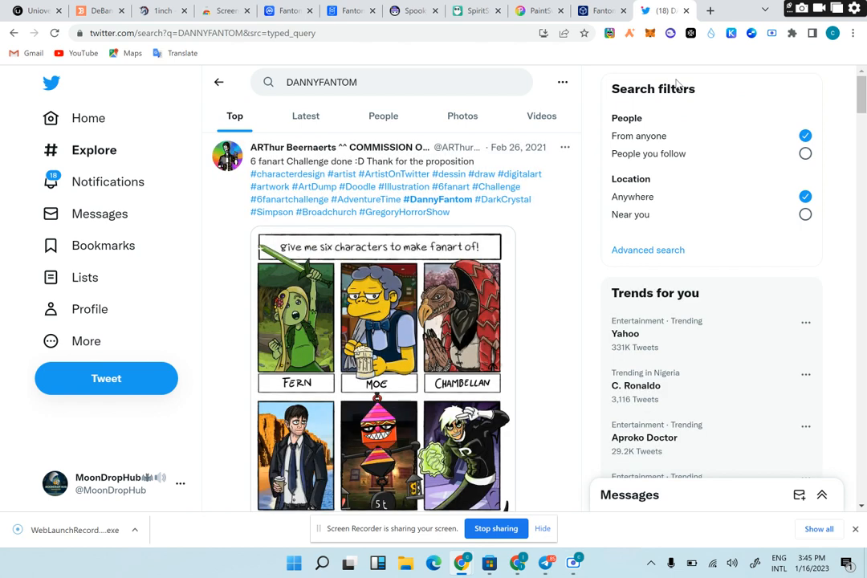
scroll(down, 3)
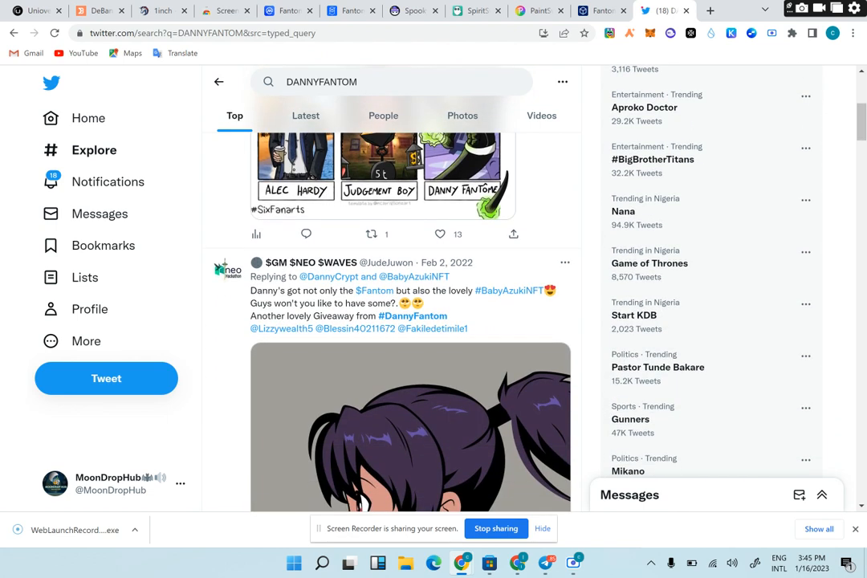
scroll(down, 3)
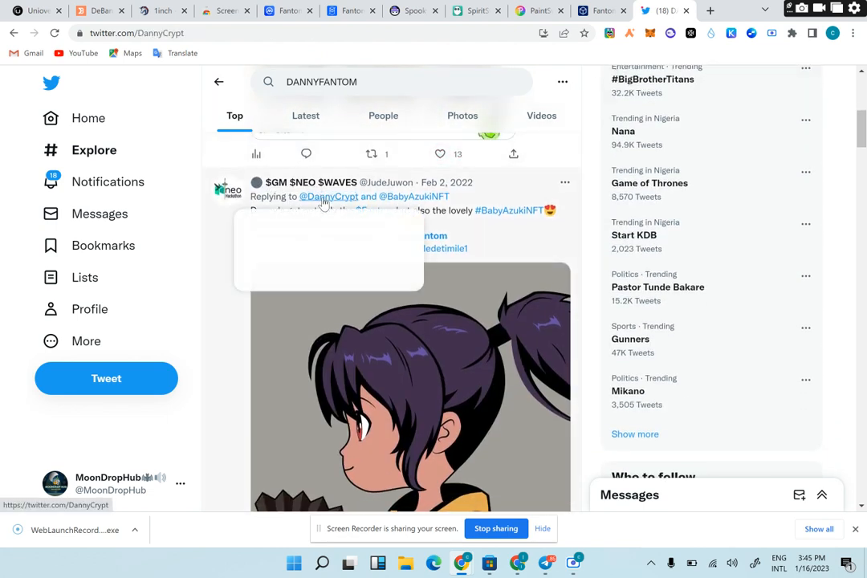
click(329, 196)
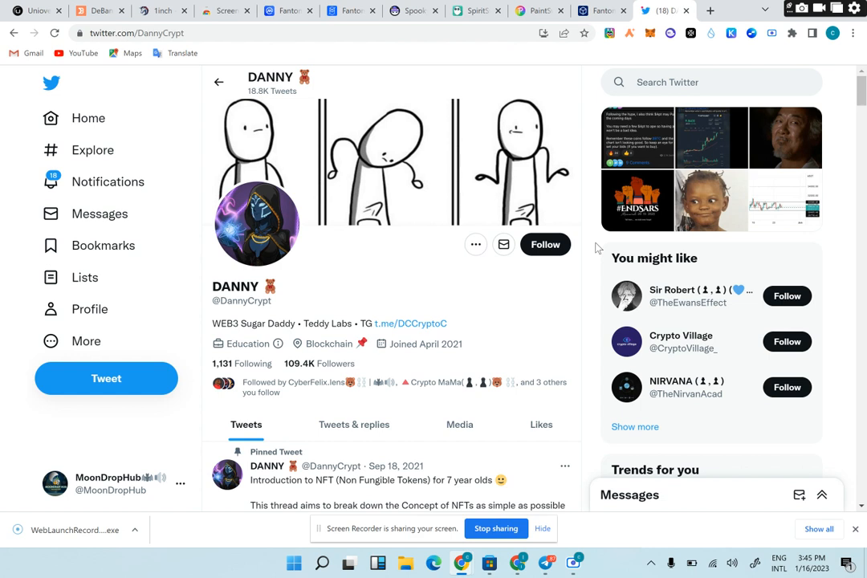
mouse_move(386, 357)
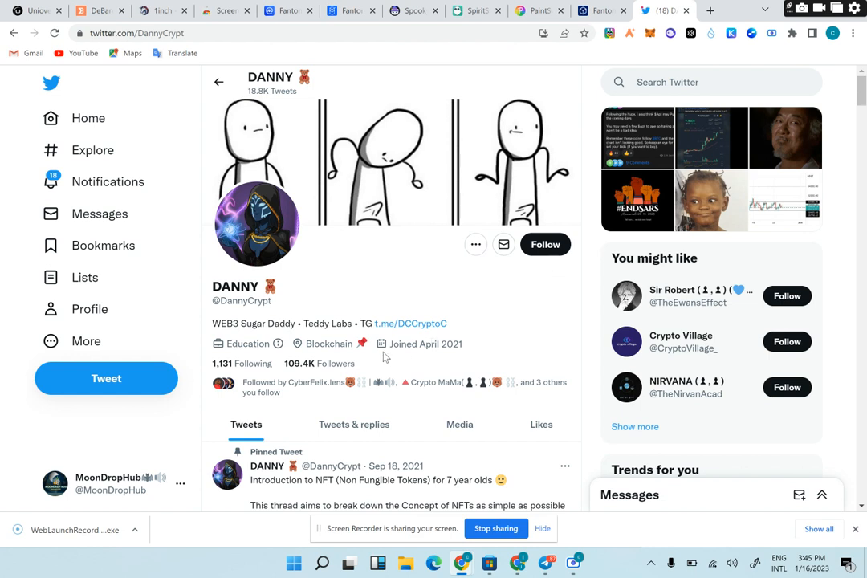